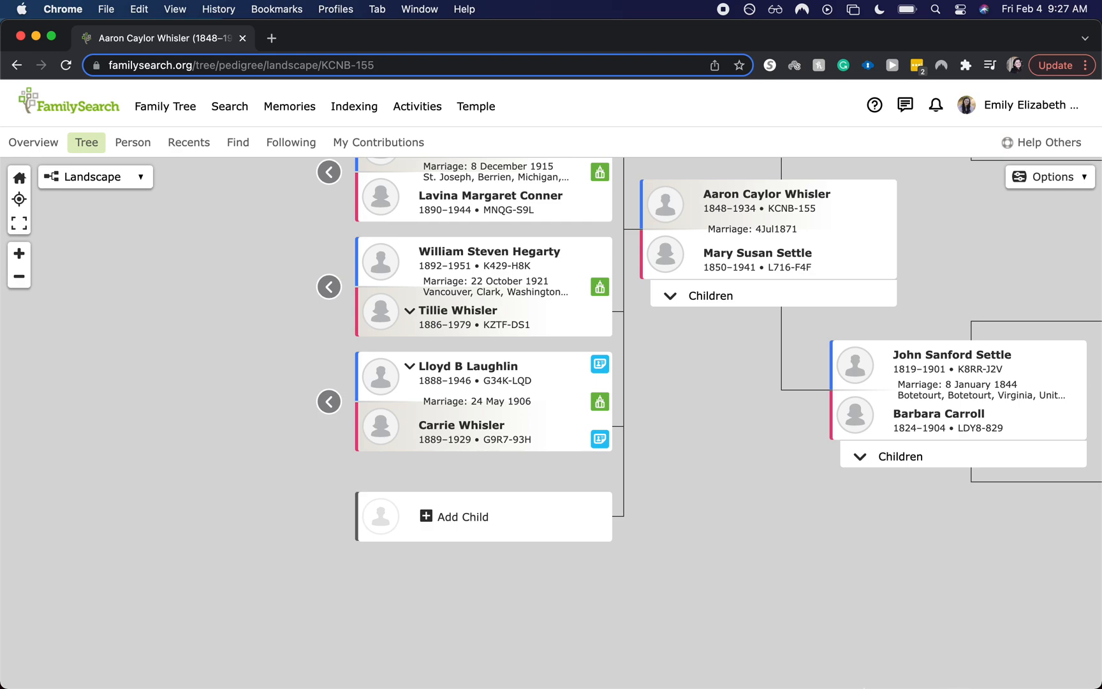
mouse_move(591, 591)
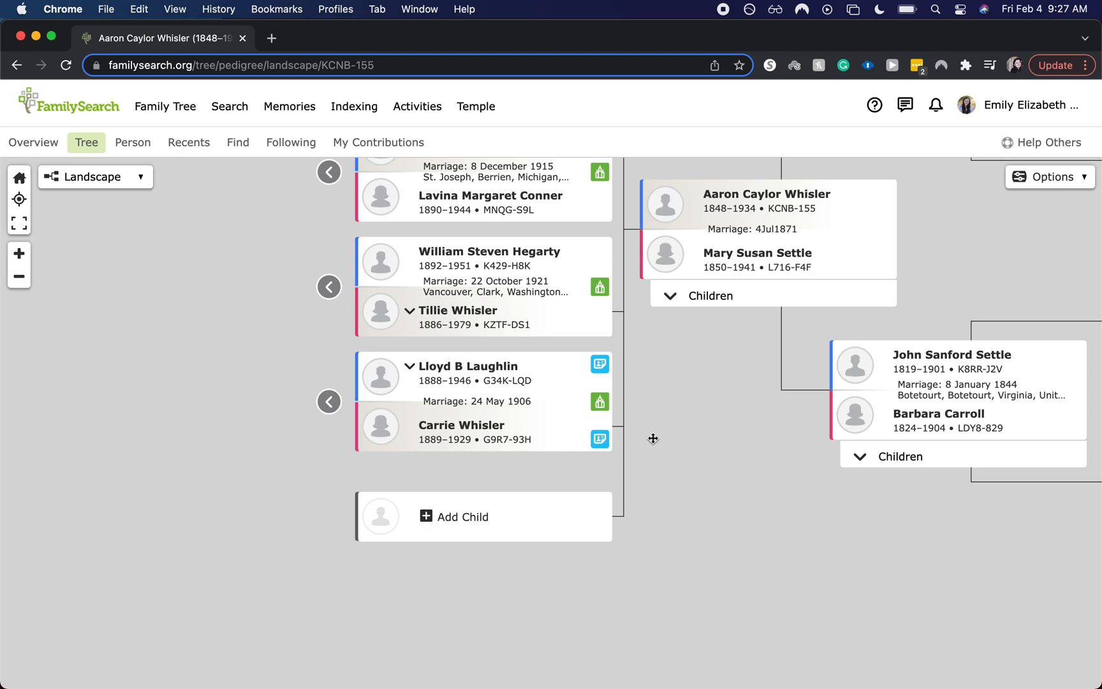
mouse_move(629, 433)
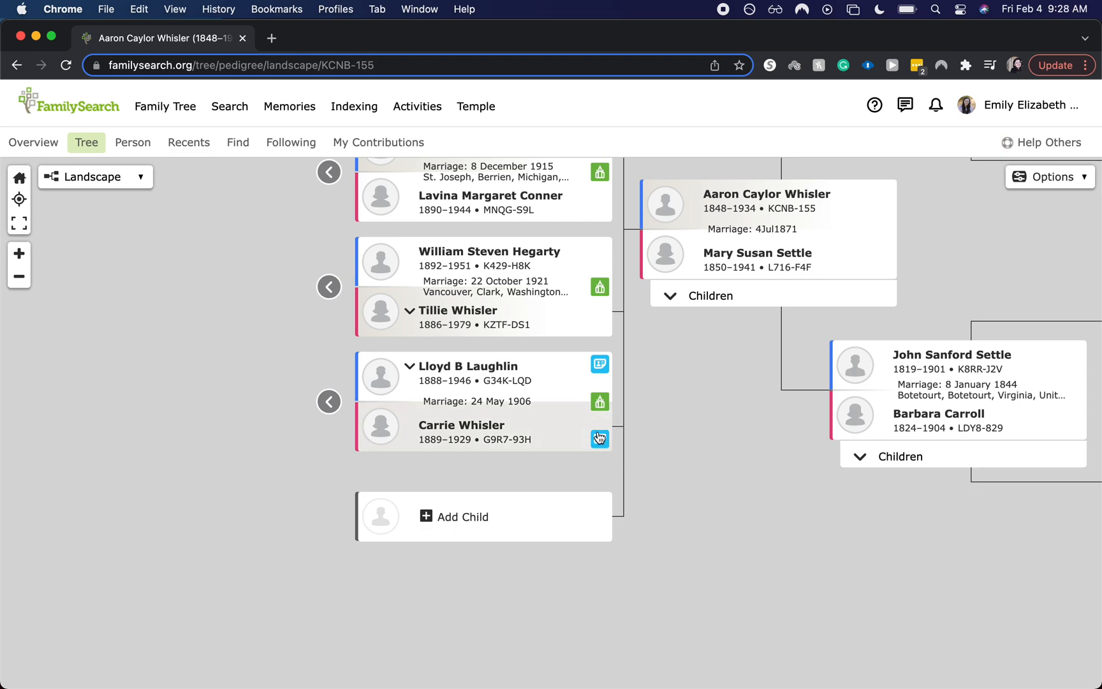
click(599, 439)
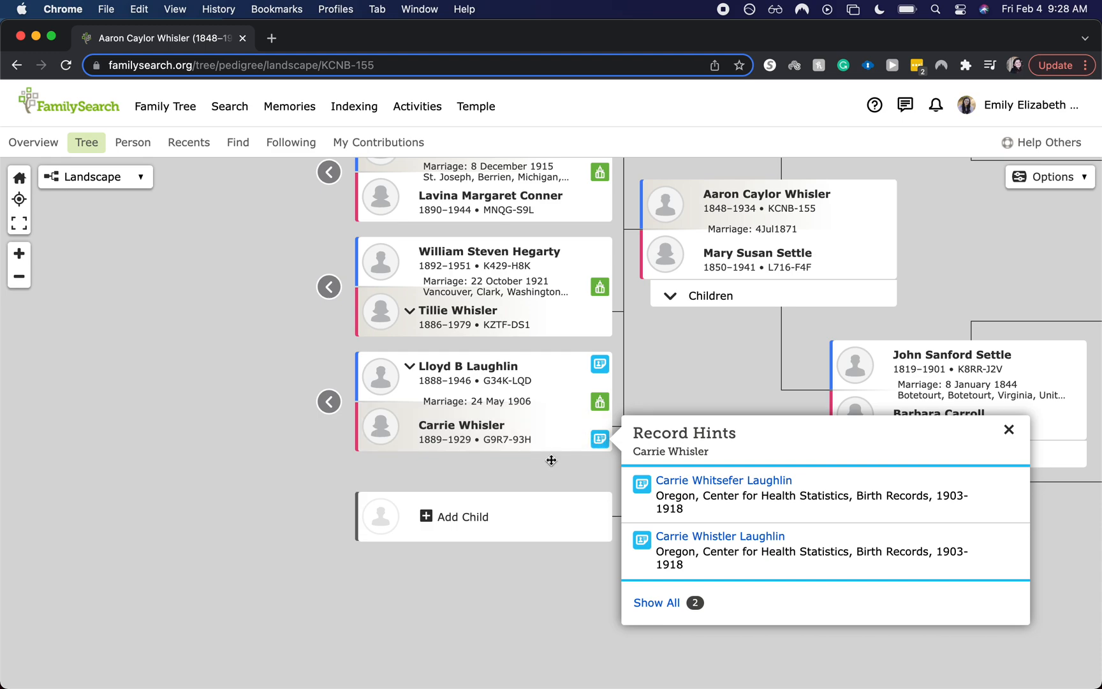
mouse_move(533, 461)
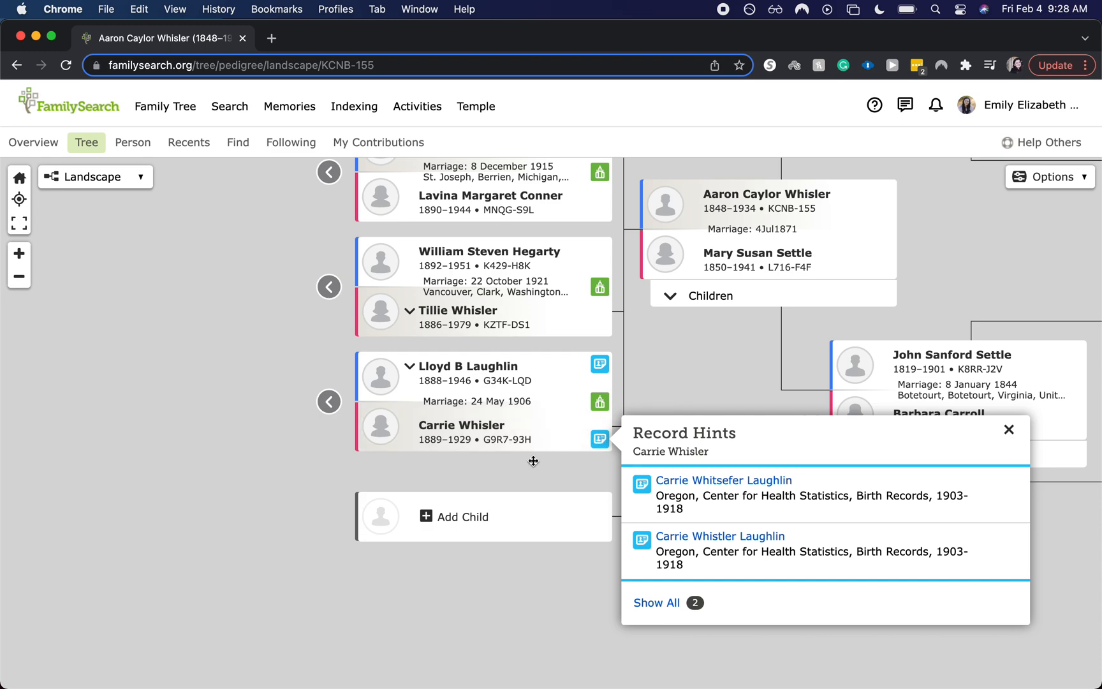
mouse_move(521, 490)
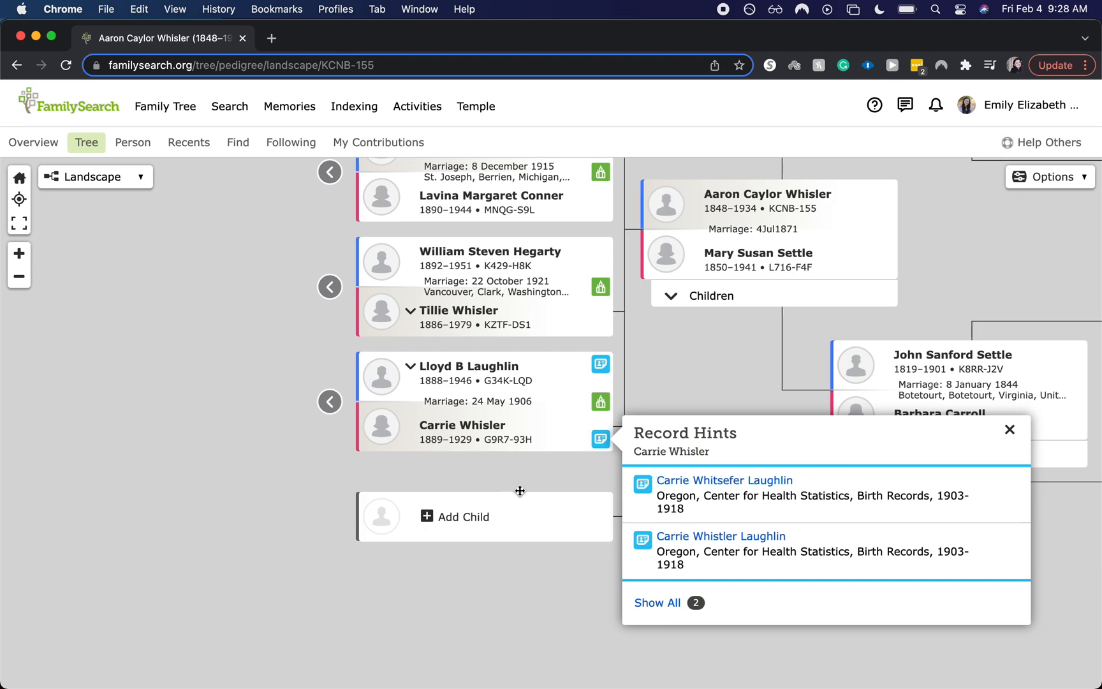
click(1010, 429)
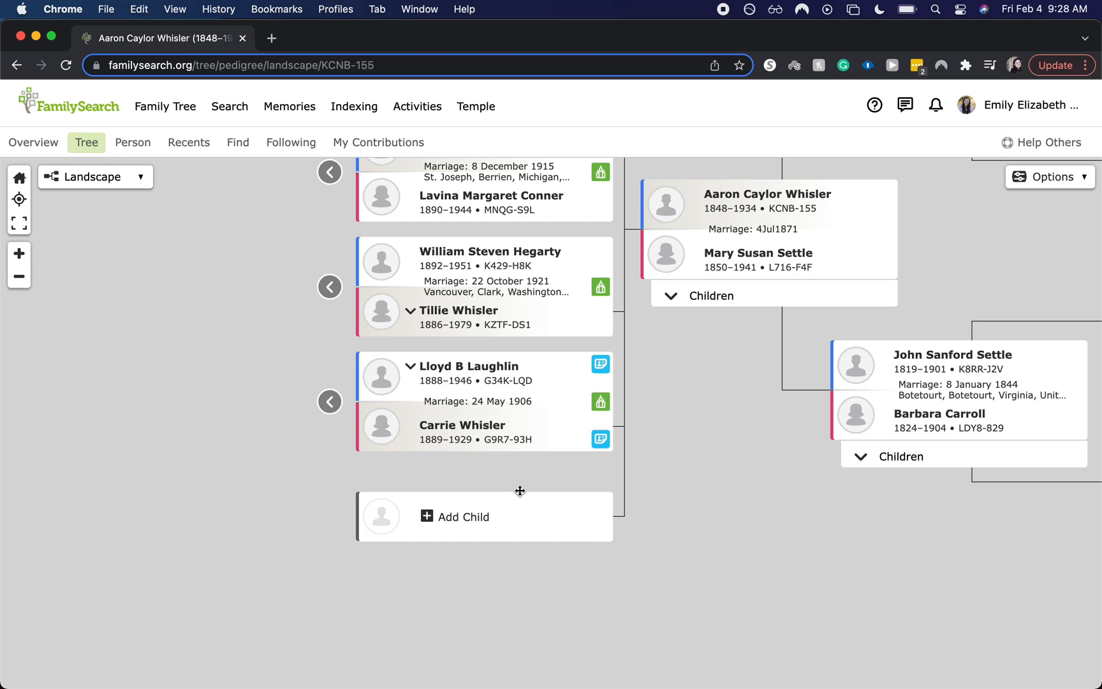
mouse_move(495, 454)
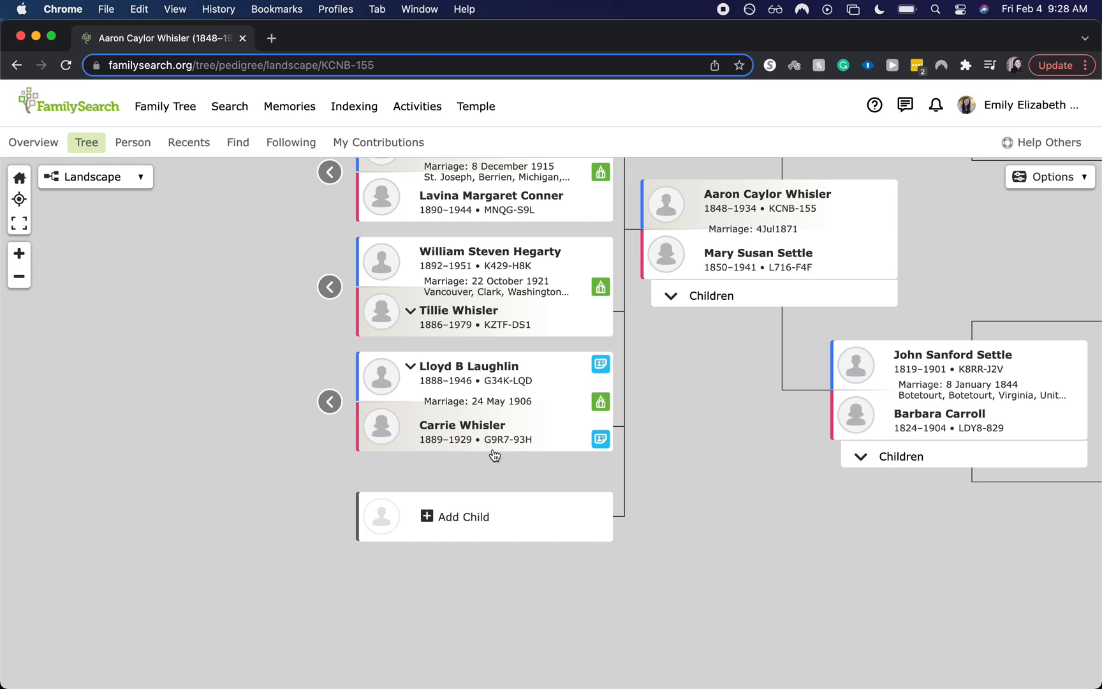
mouse_move(462, 425)
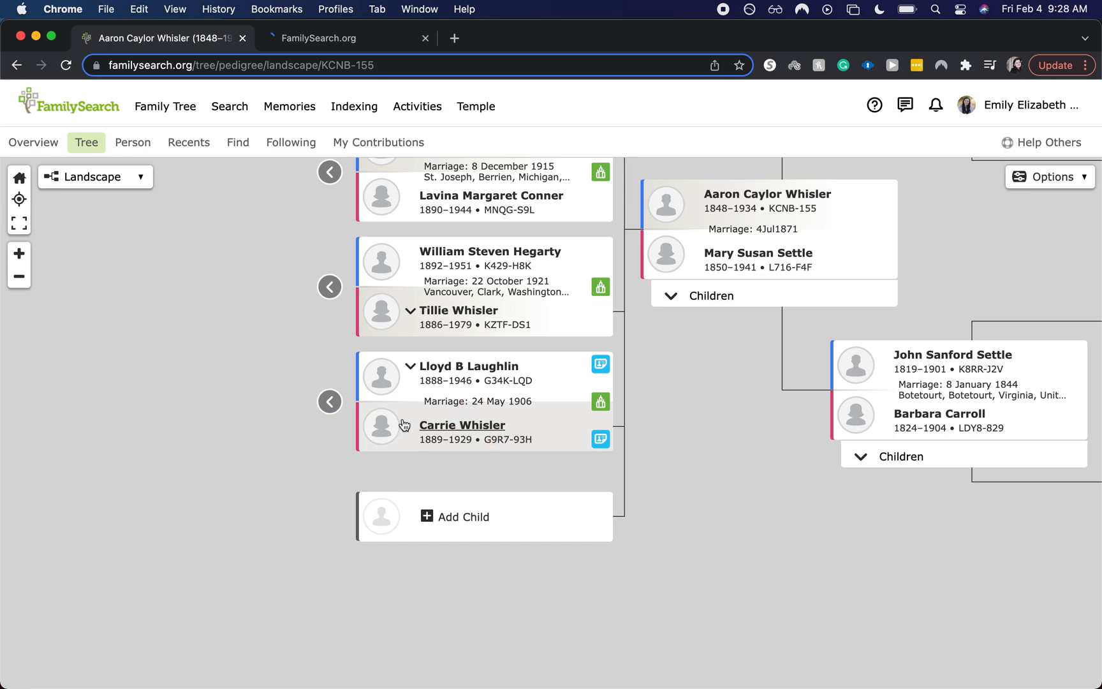
click(462, 425)
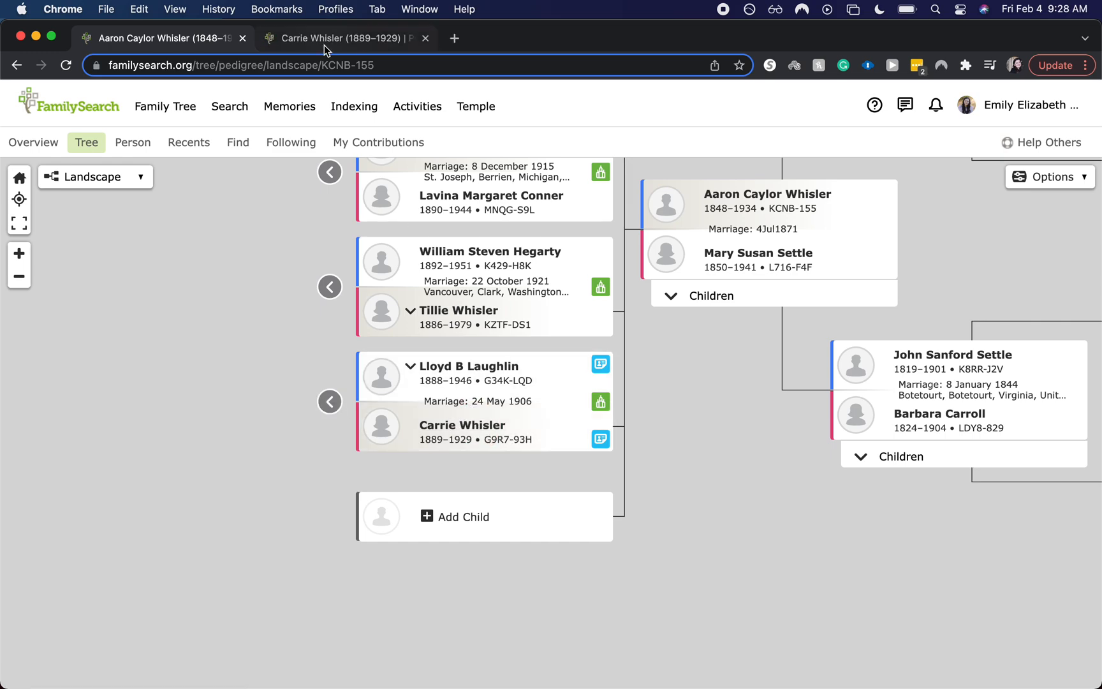
click(462, 425)
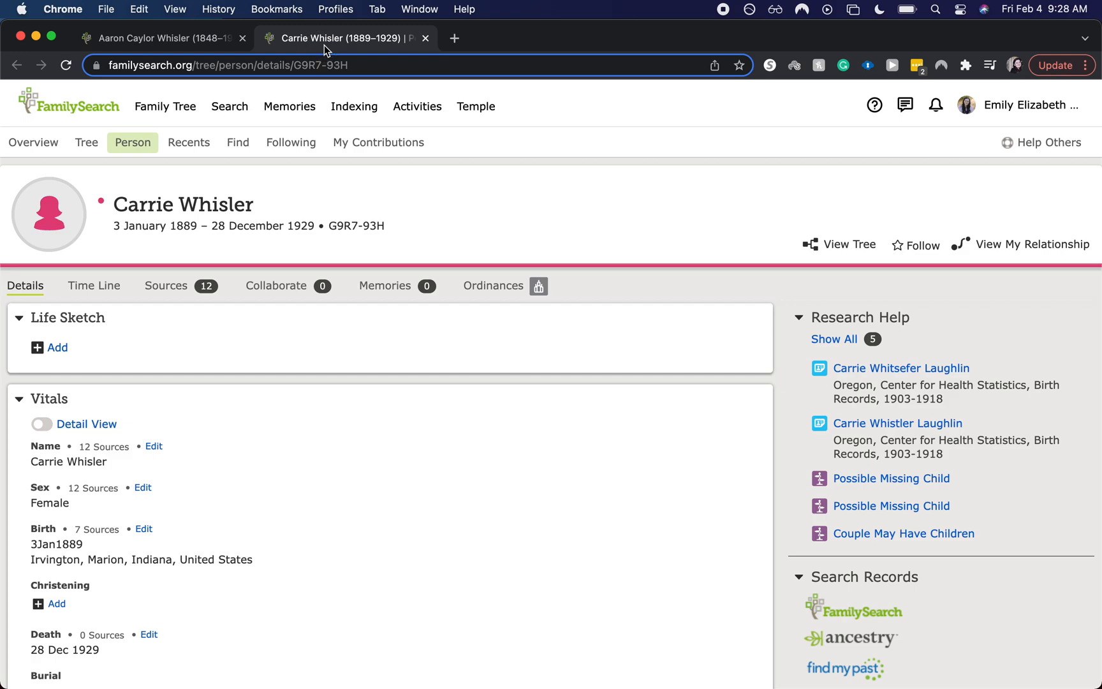
scroll(down, 3)
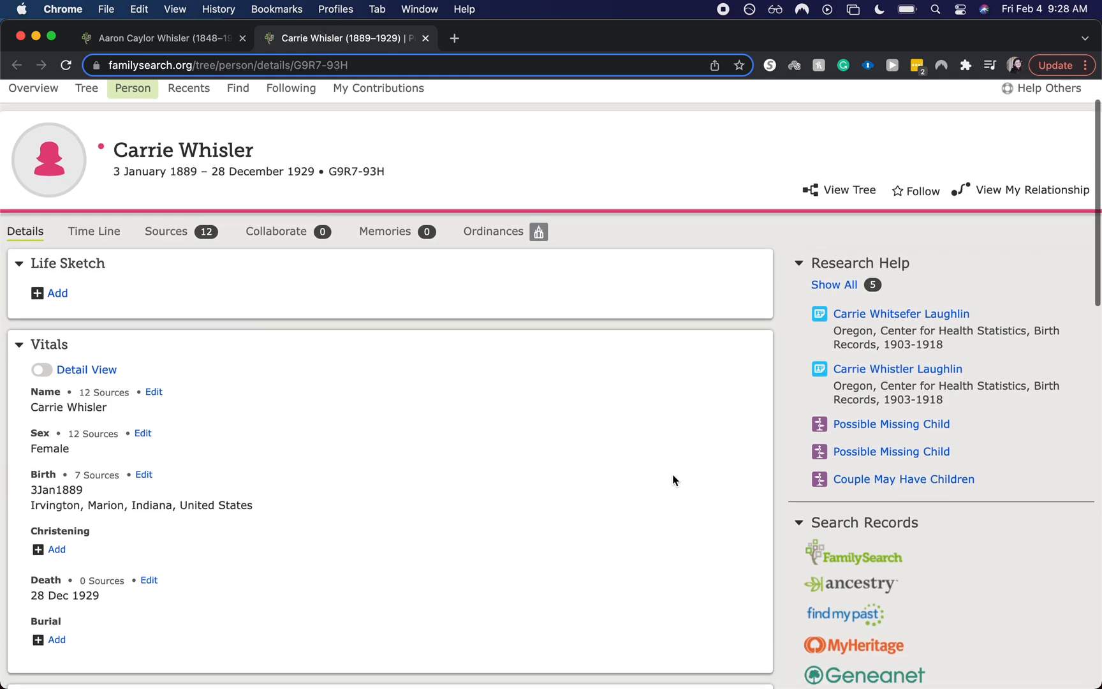
scroll(down, 3)
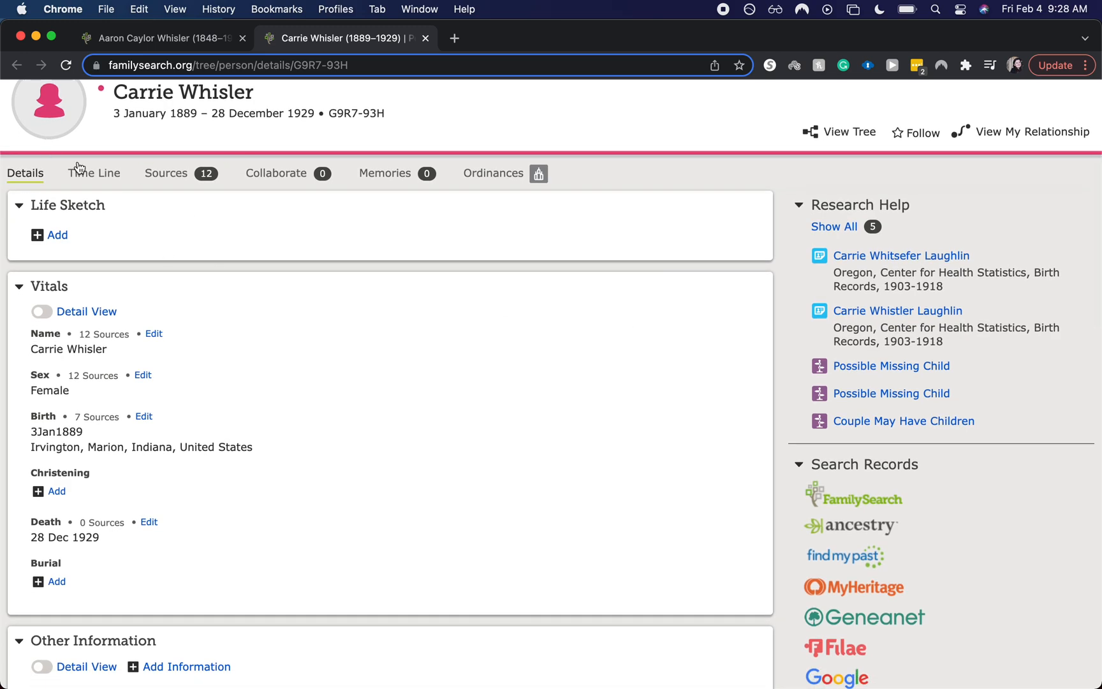
mouse_move(901, 255)
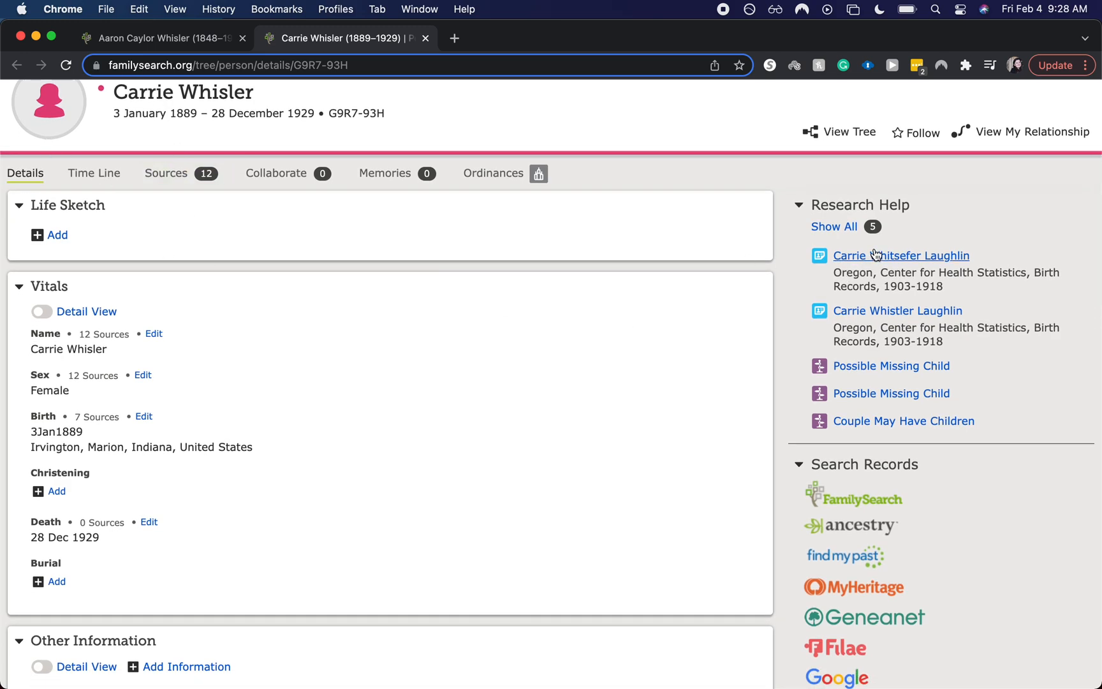
mouse_move(906, 255)
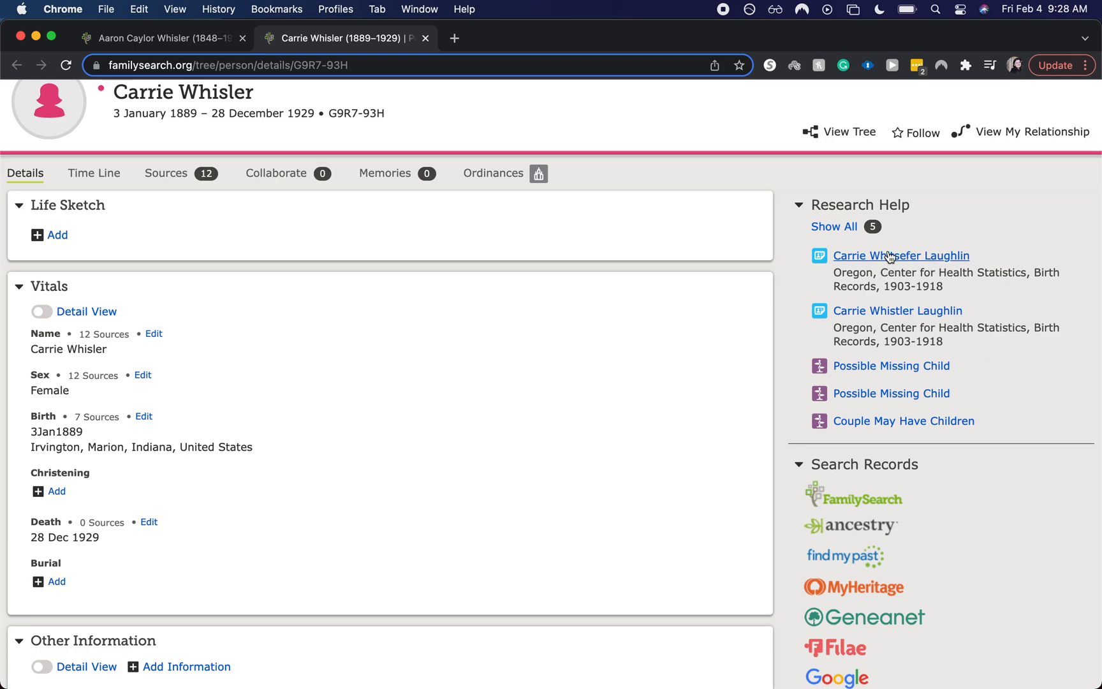
mouse_move(901, 255)
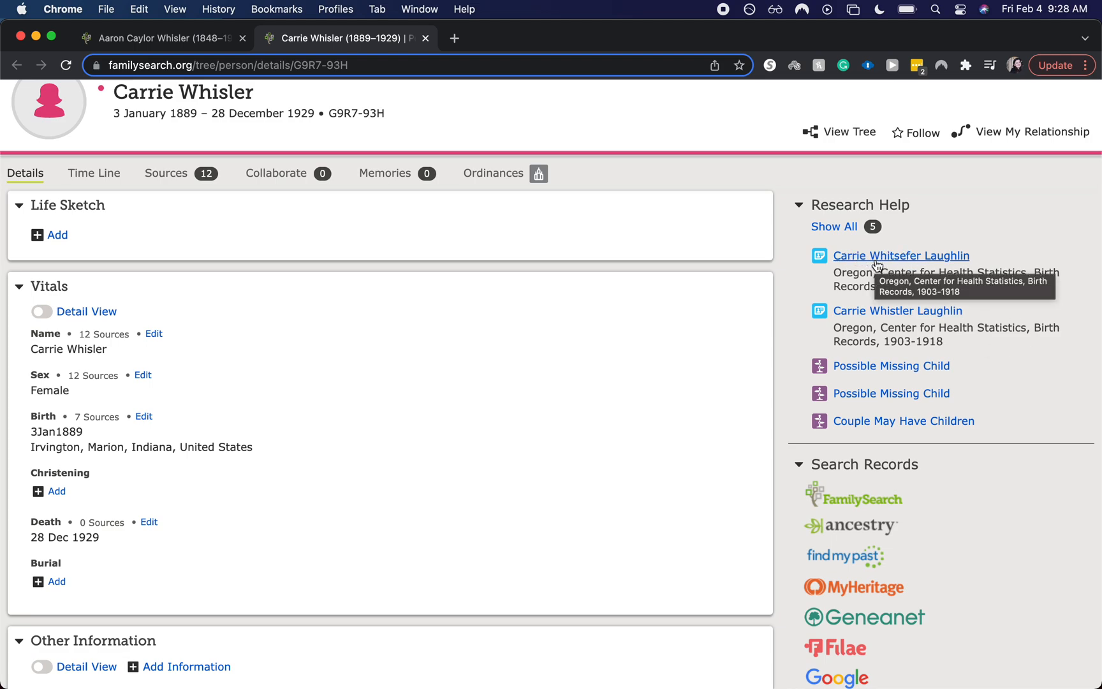
mouse_move(867, 268)
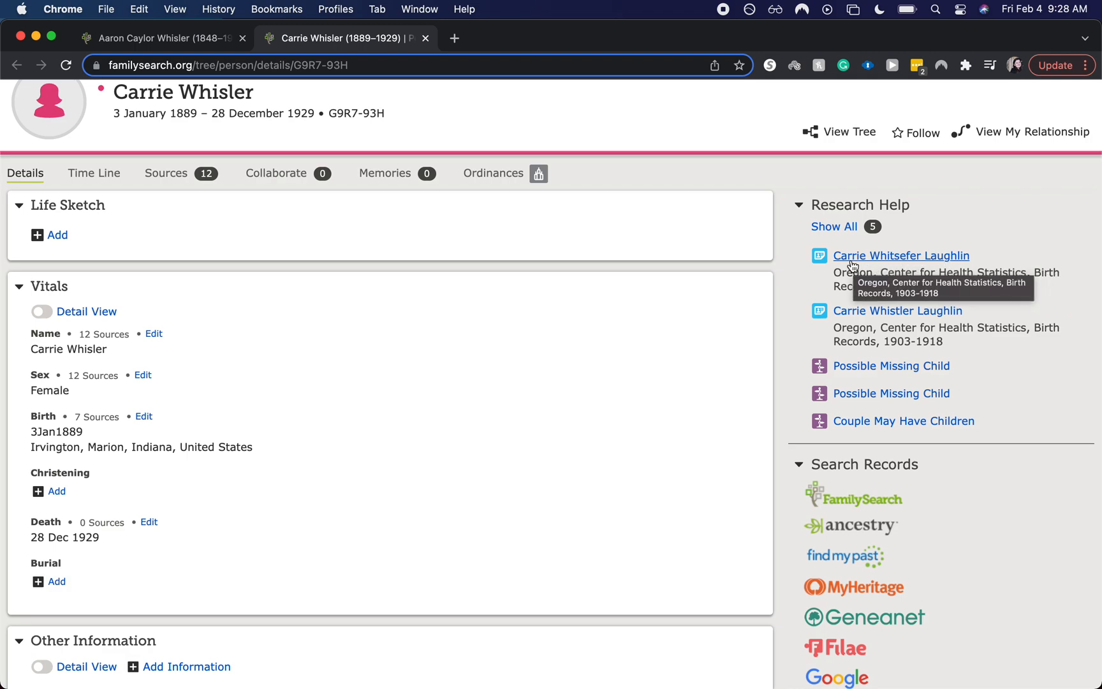
mouse_move(500, 406)
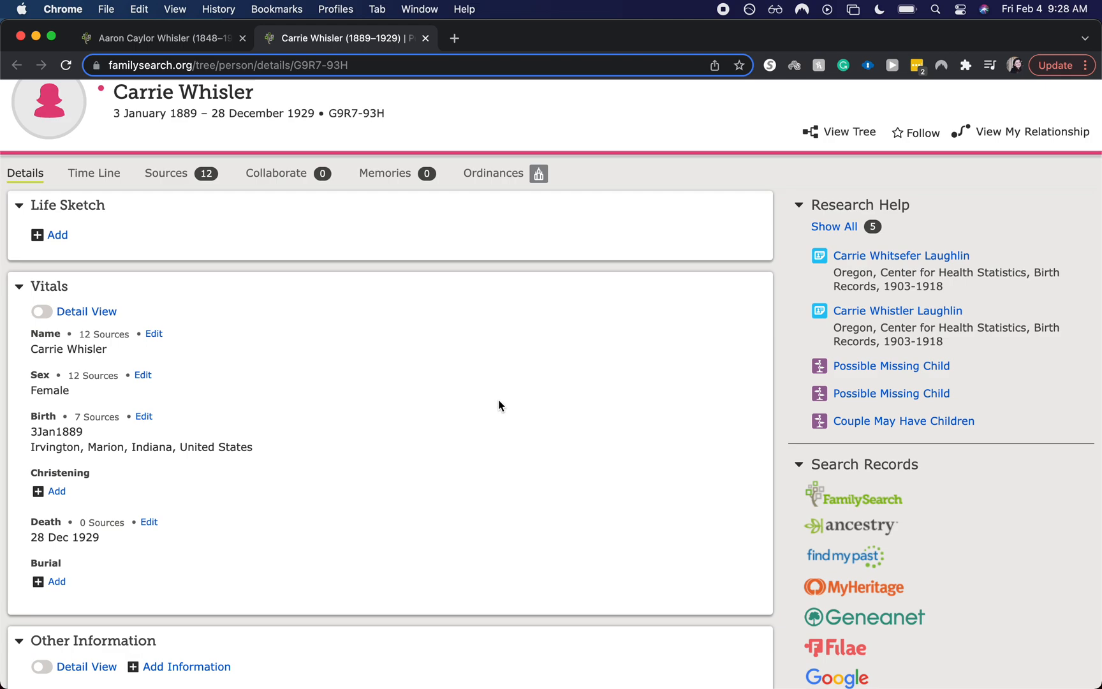
scroll(down, 3)
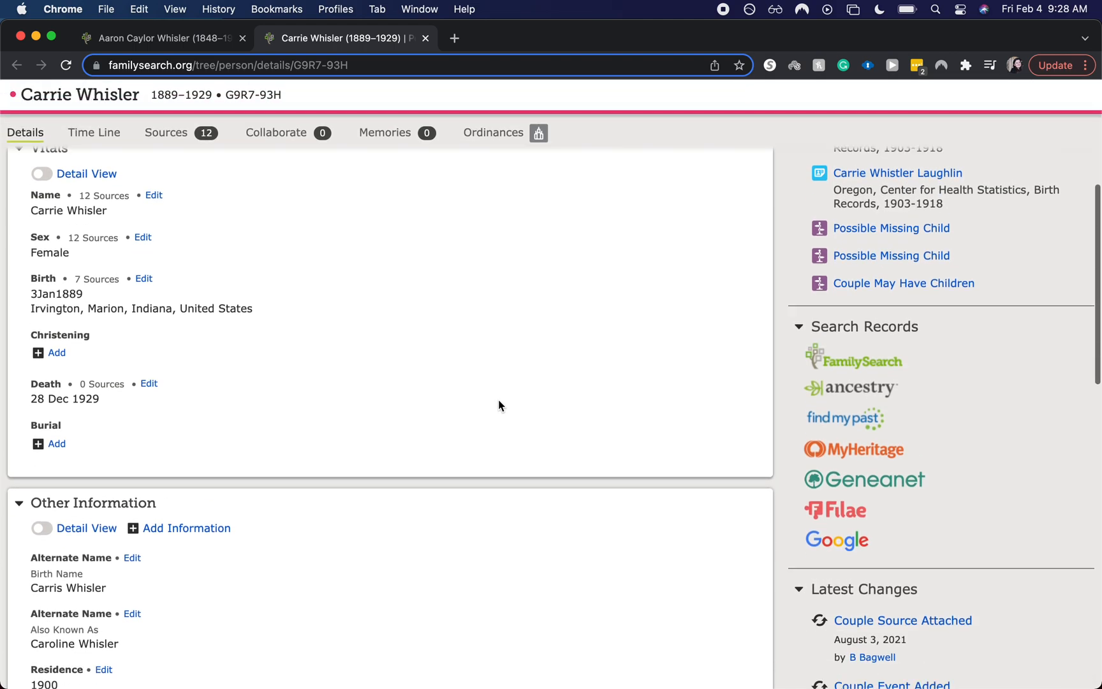
scroll(down, 3)
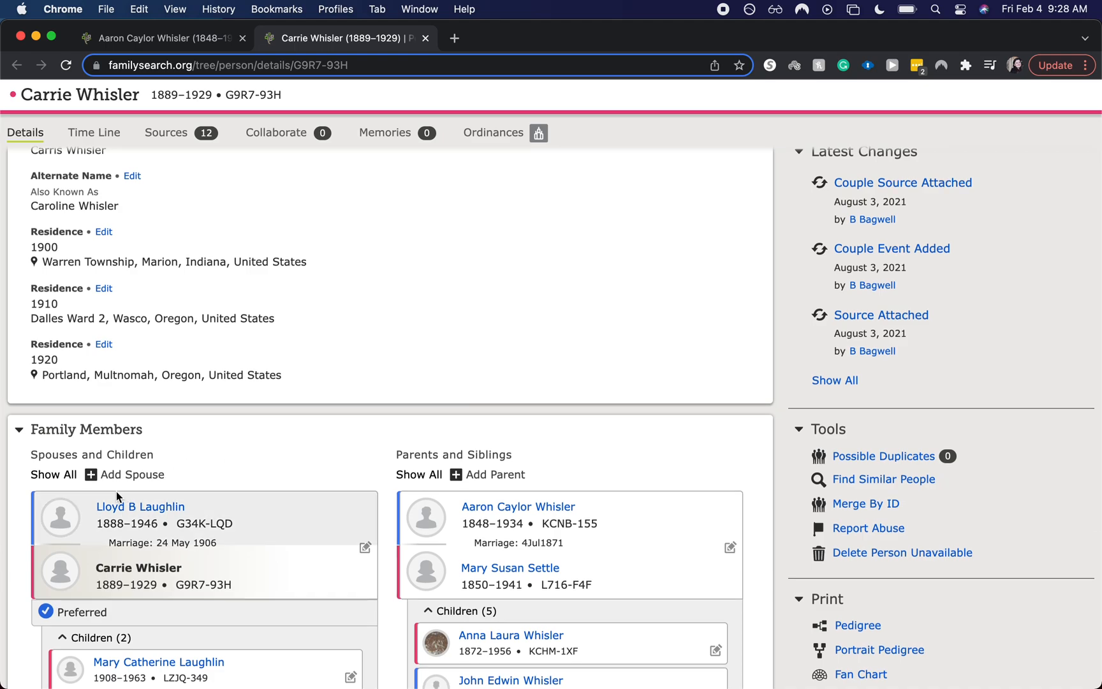
mouse_move(250, 530)
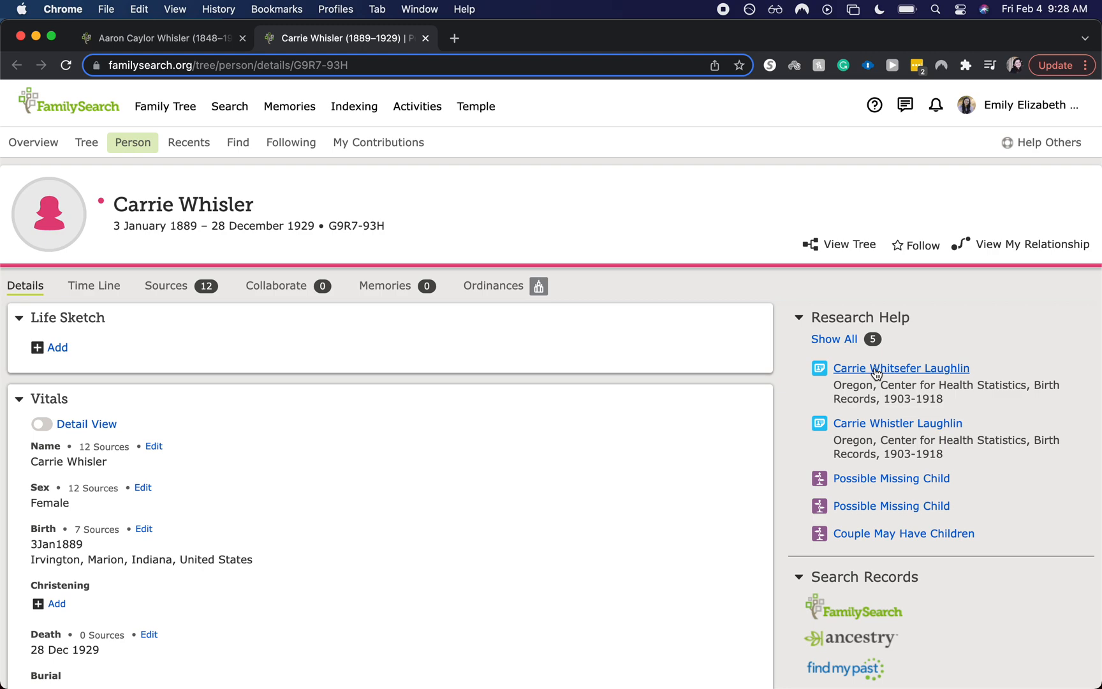
mouse_move(900, 367)
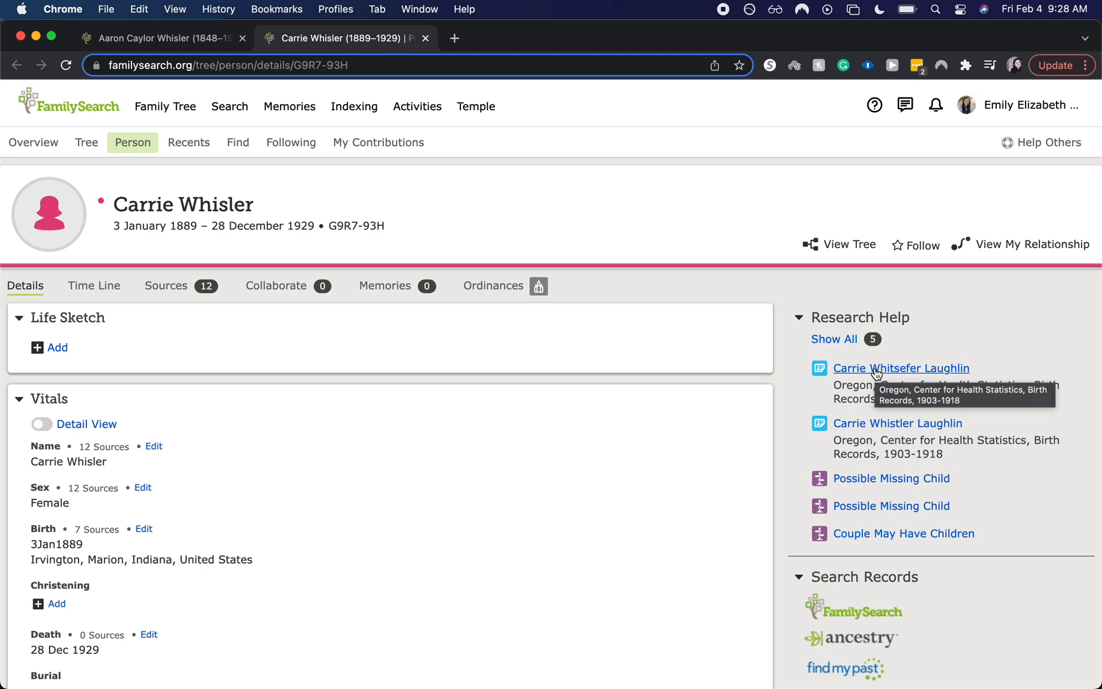
click(901, 367)
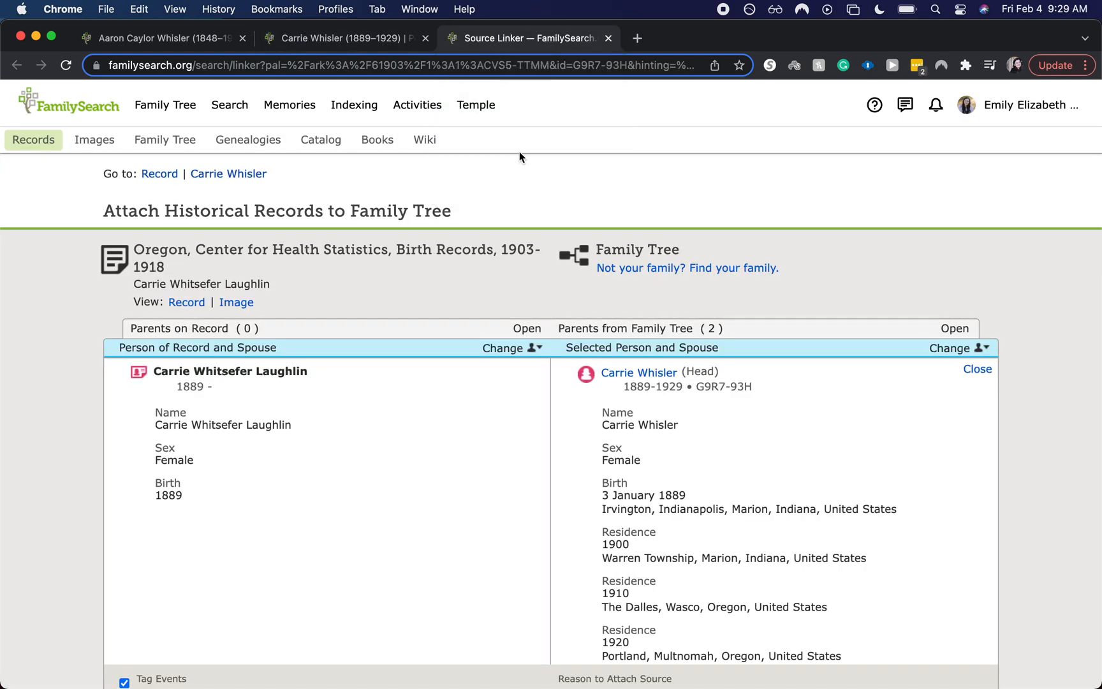
scroll(down, 3)
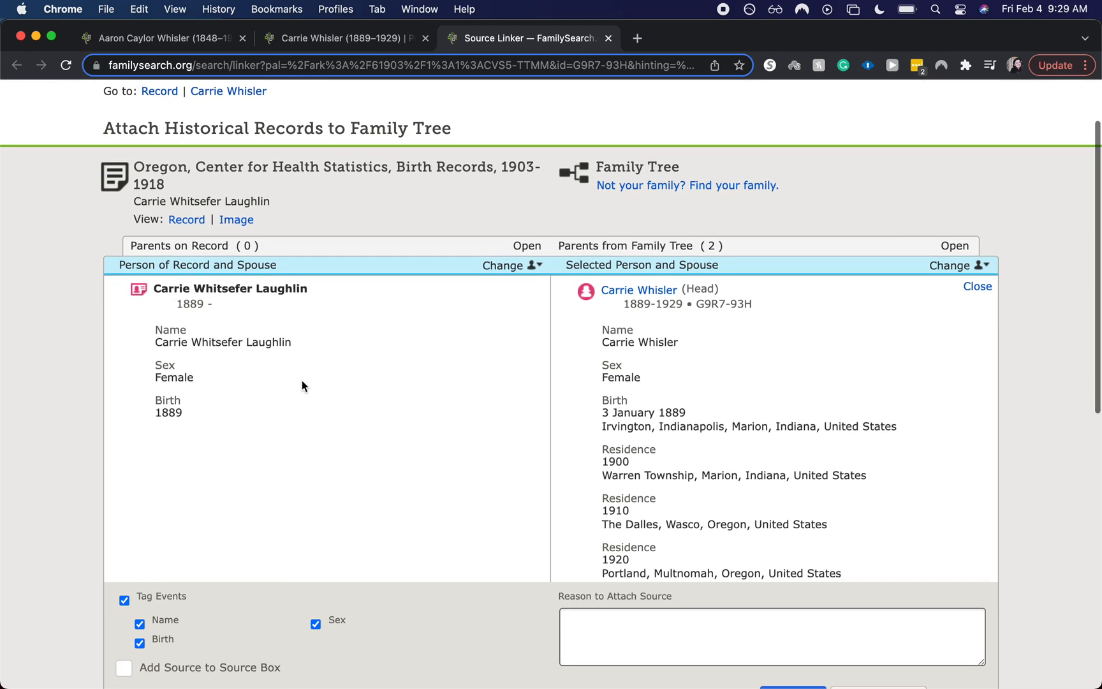
scroll(down, 3)
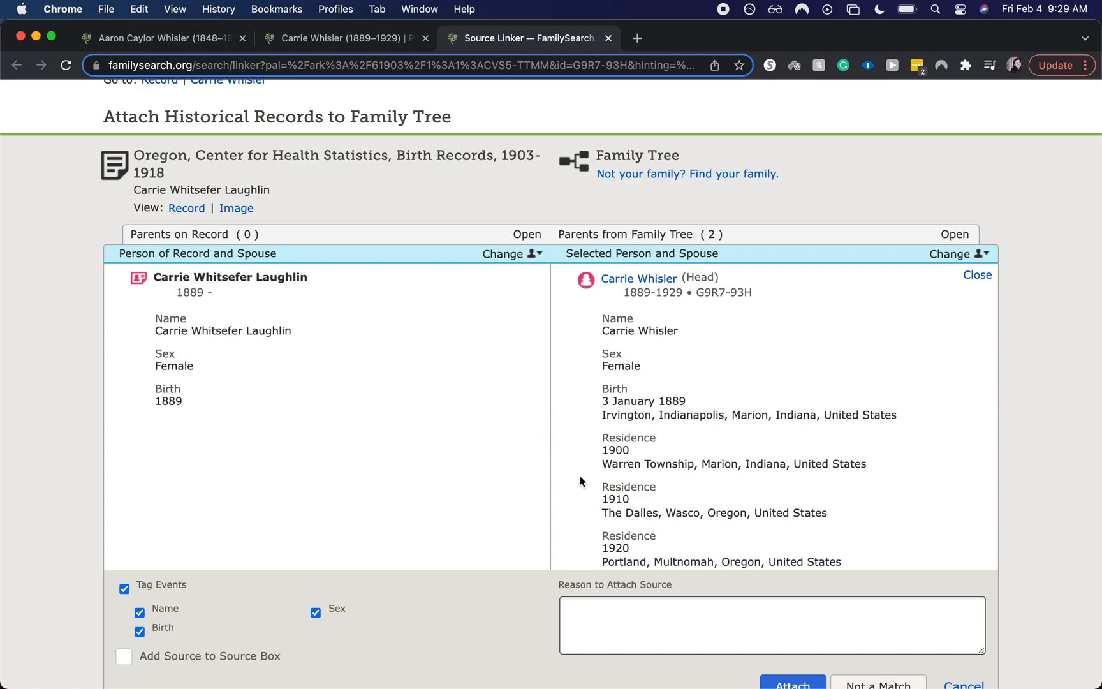
mouse_move(222, 319)
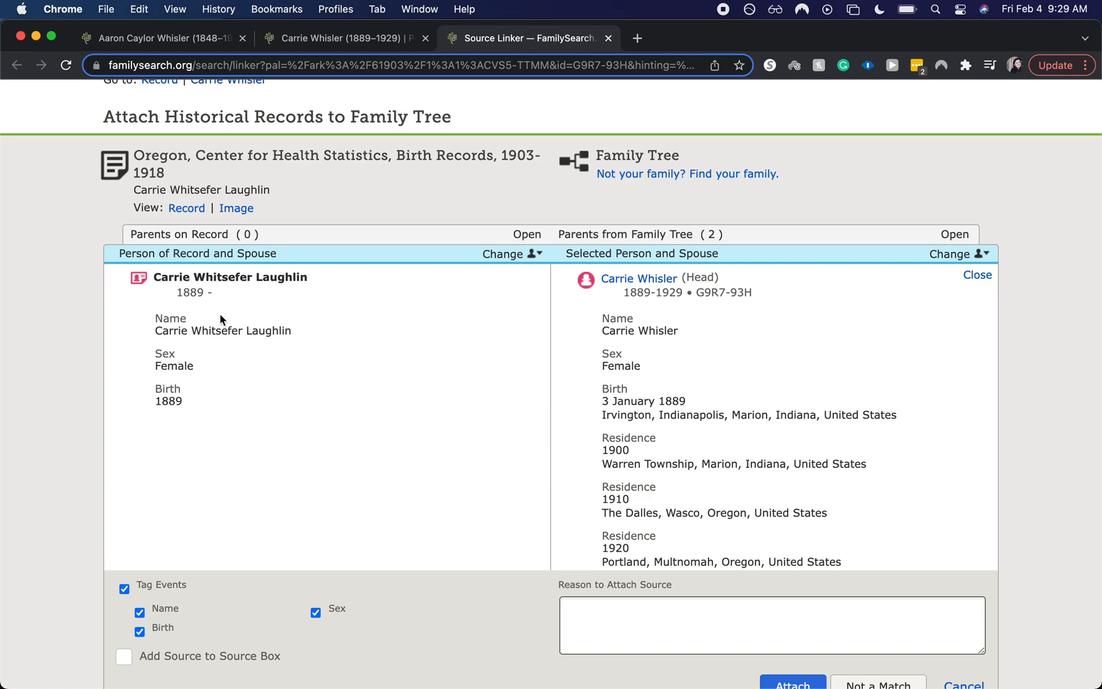
mouse_move(186, 376)
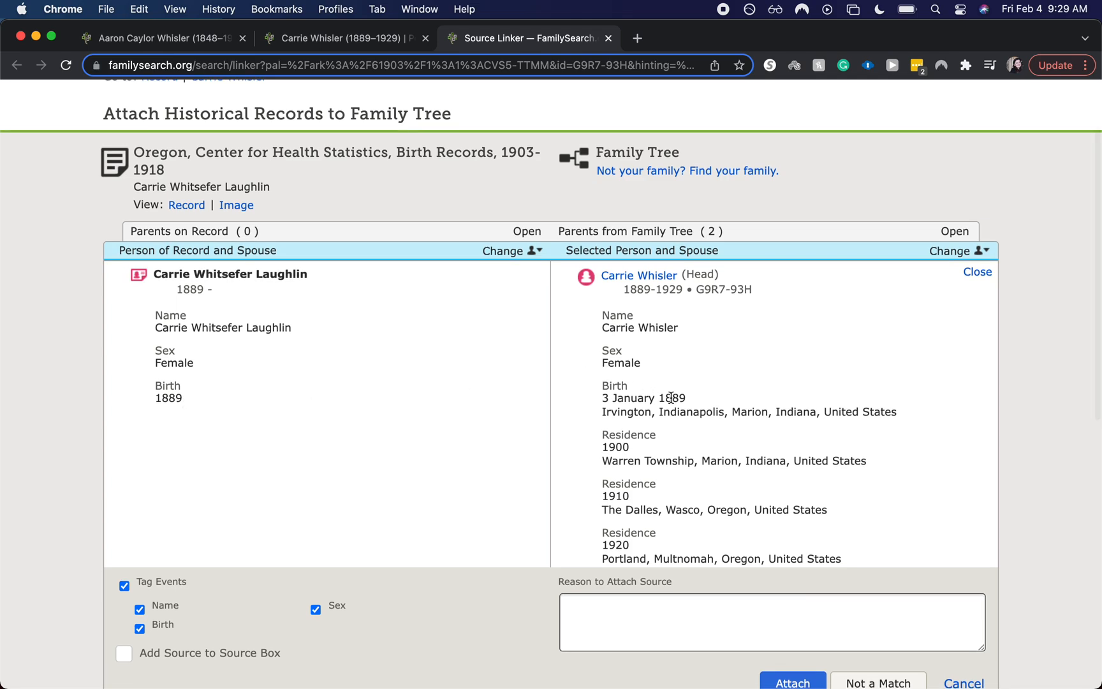
scroll(down, 3)
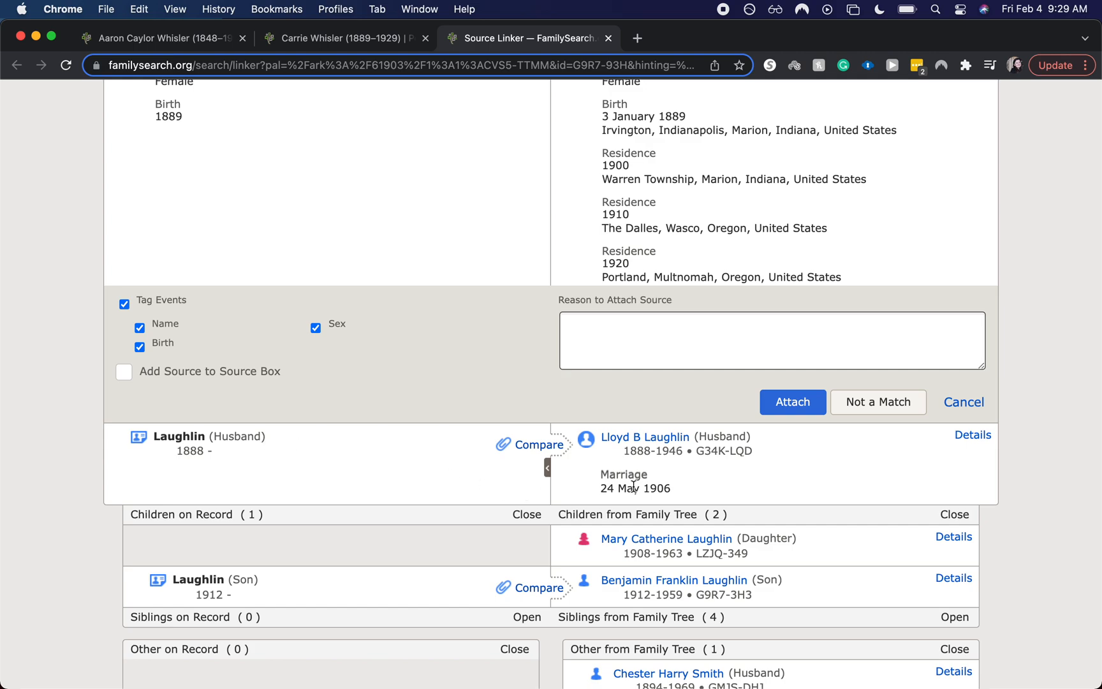
scroll(down, 3)
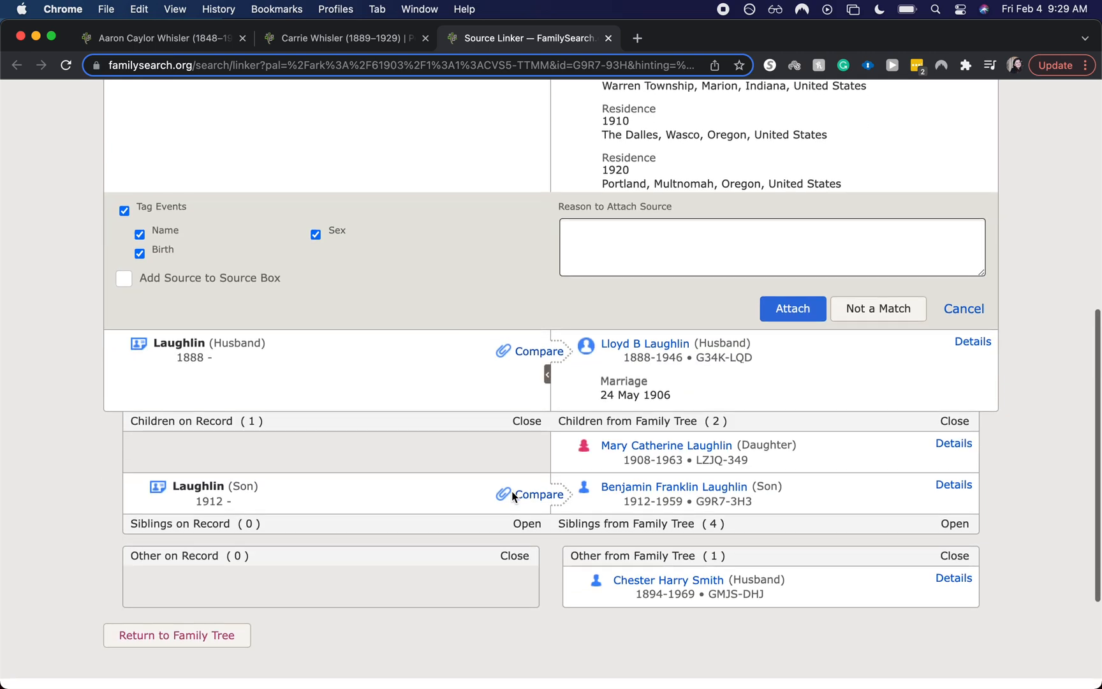
mouse_move(301, 526)
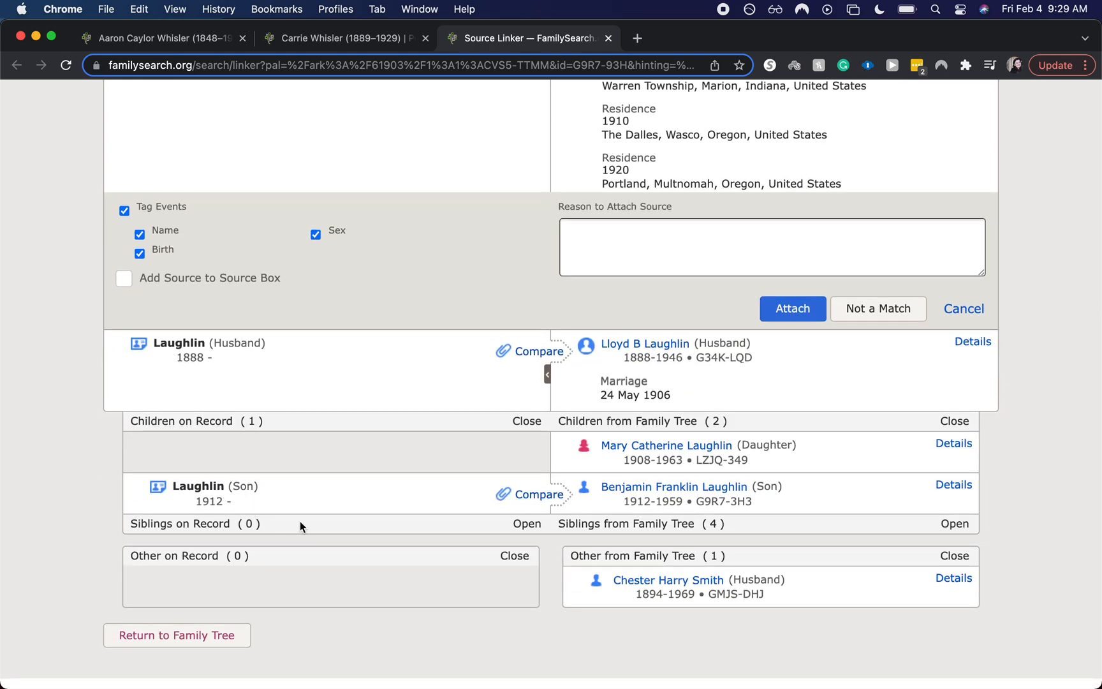
scroll(down, 3)
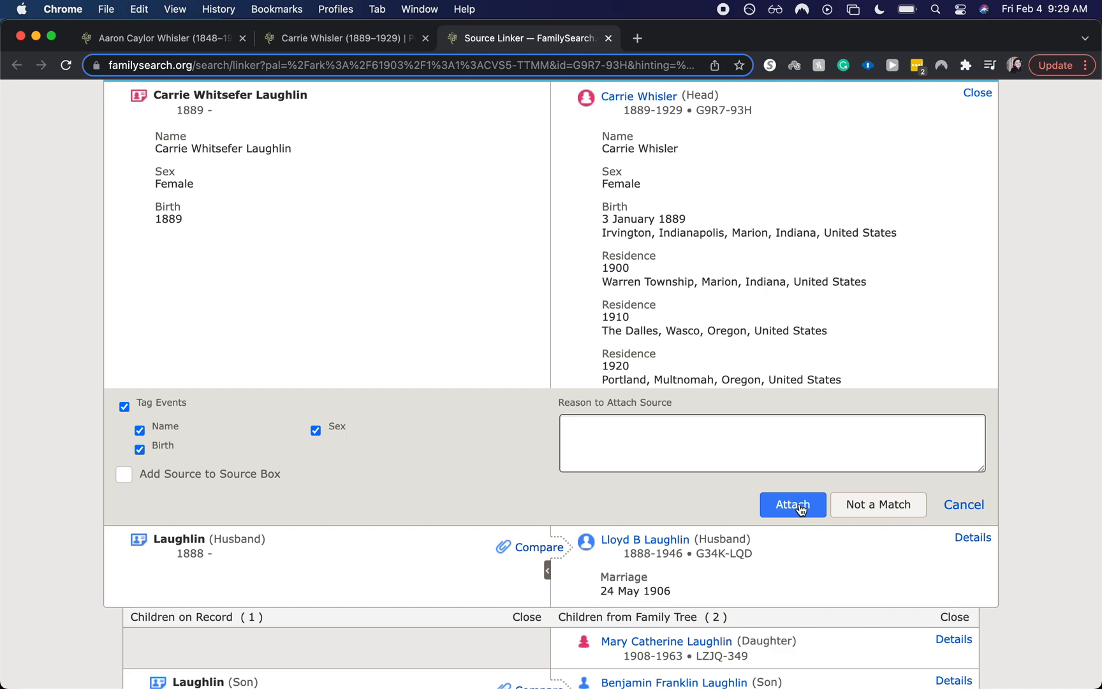
click(792, 504)
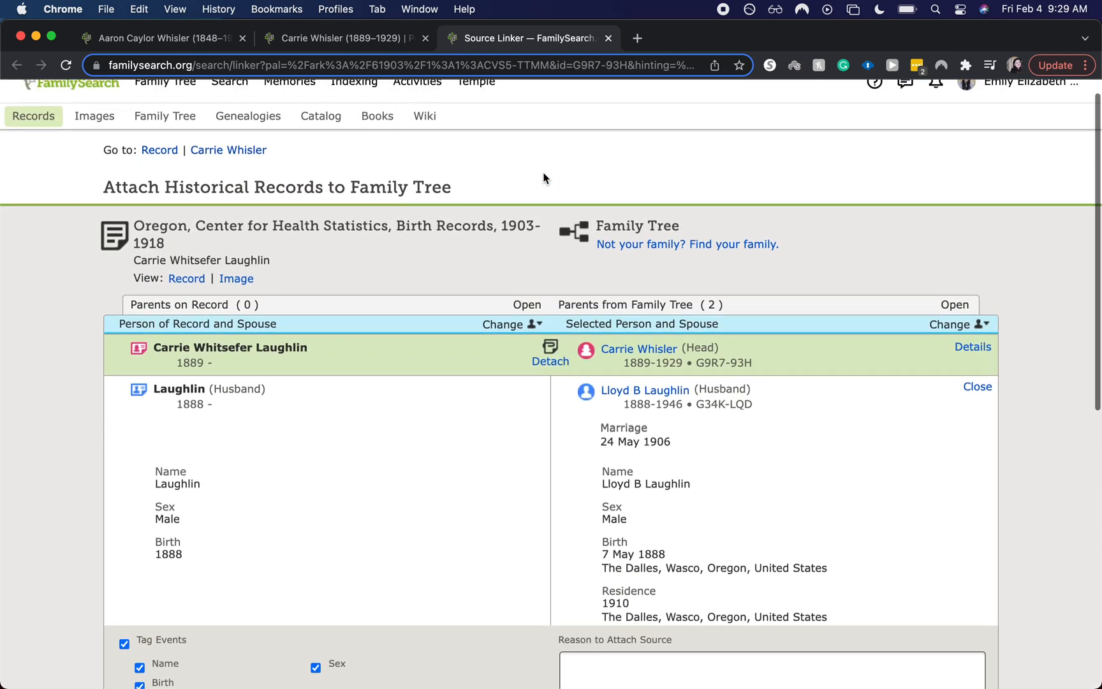
scroll(down, 3)
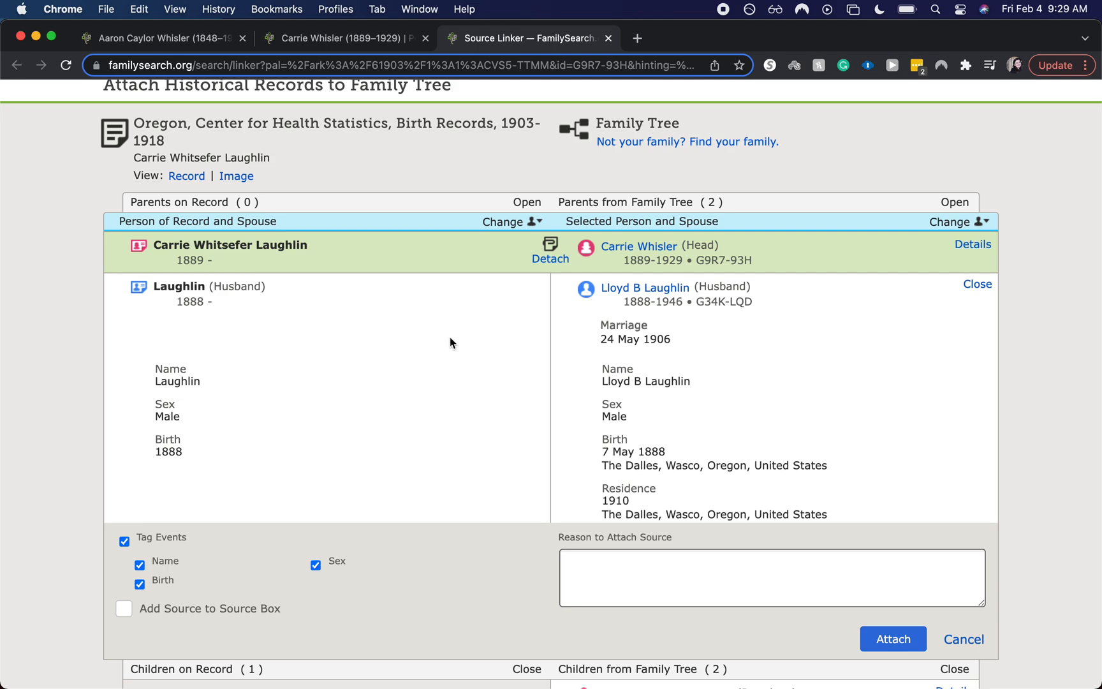
scroll(down, 3)
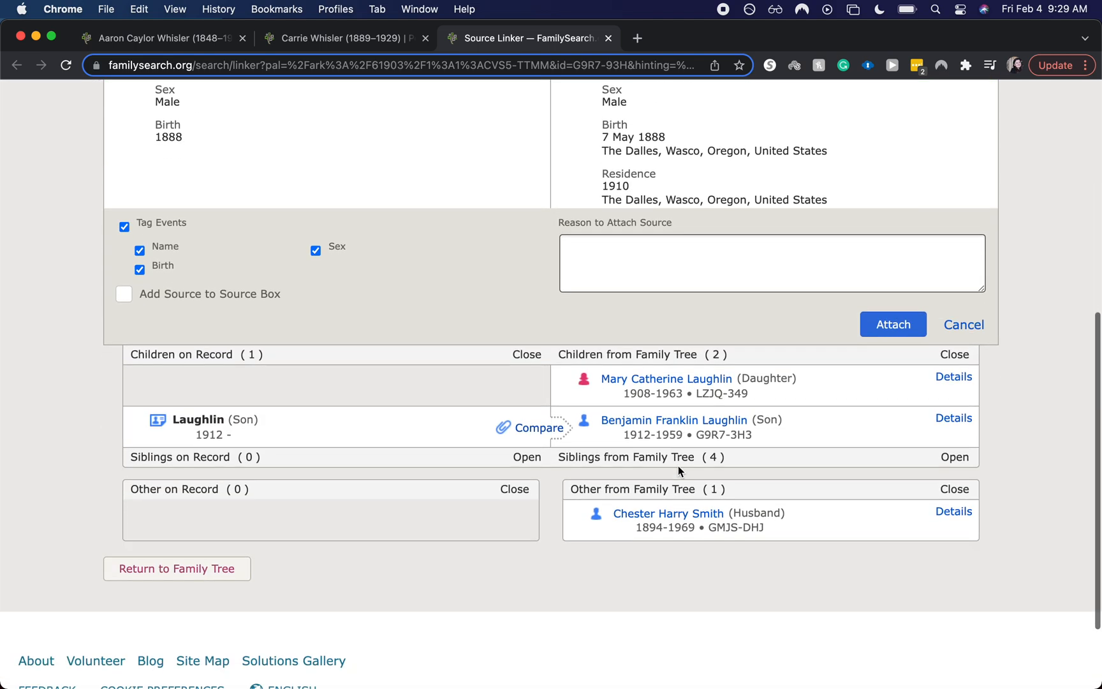
click(893, 324)
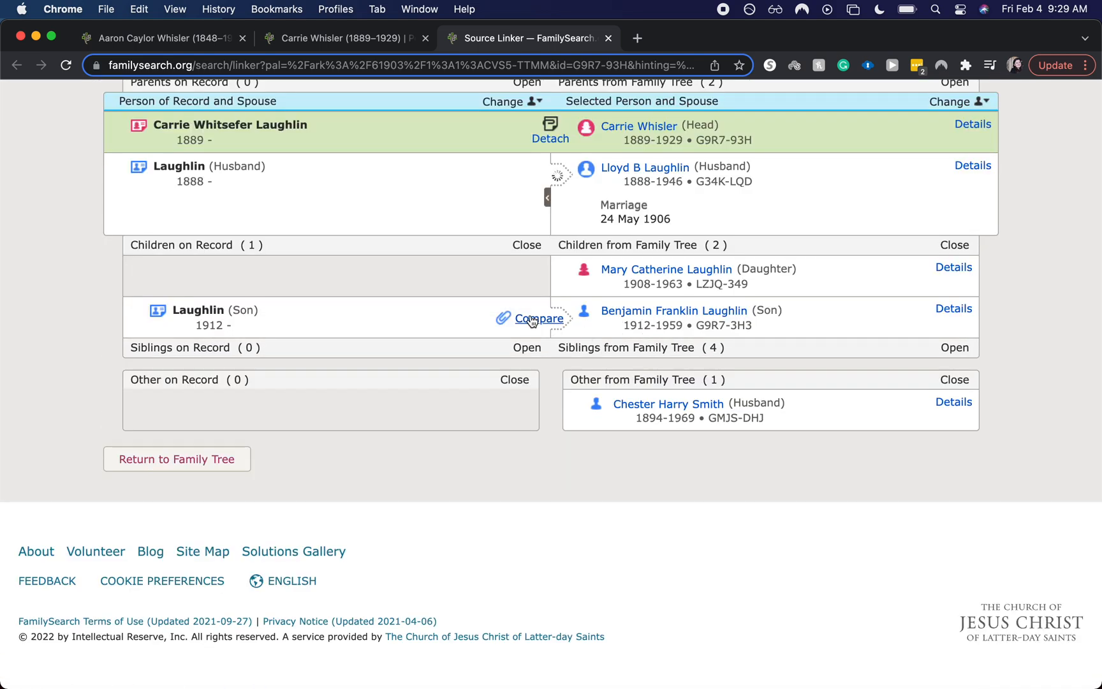
click(541, 318)
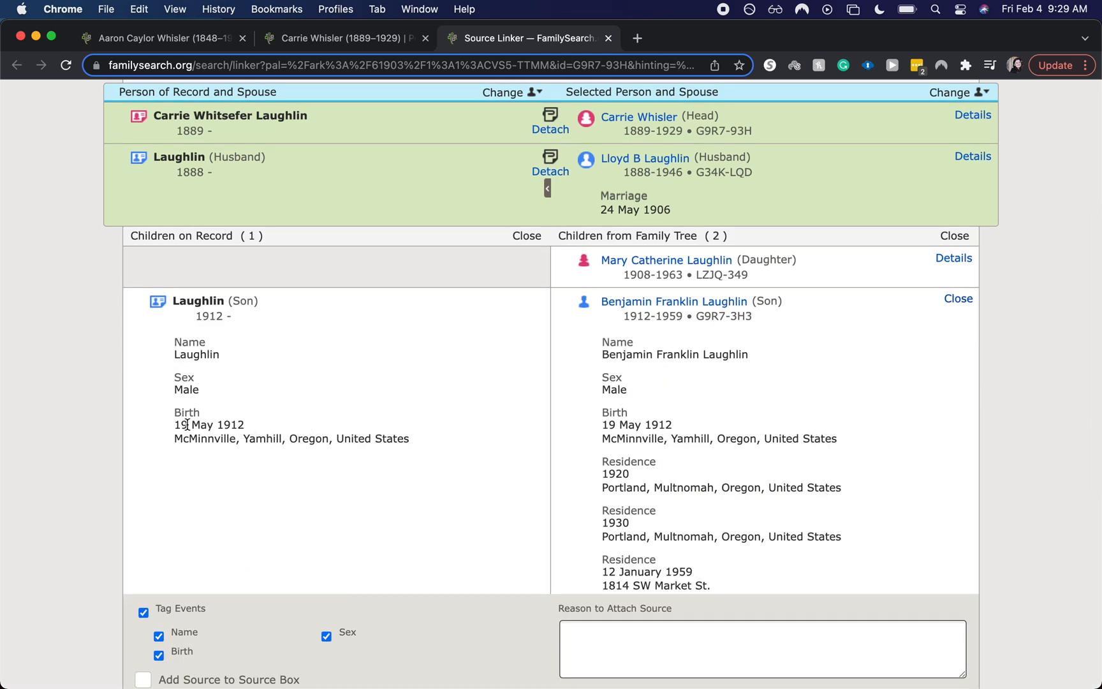
scroll(down, 3)
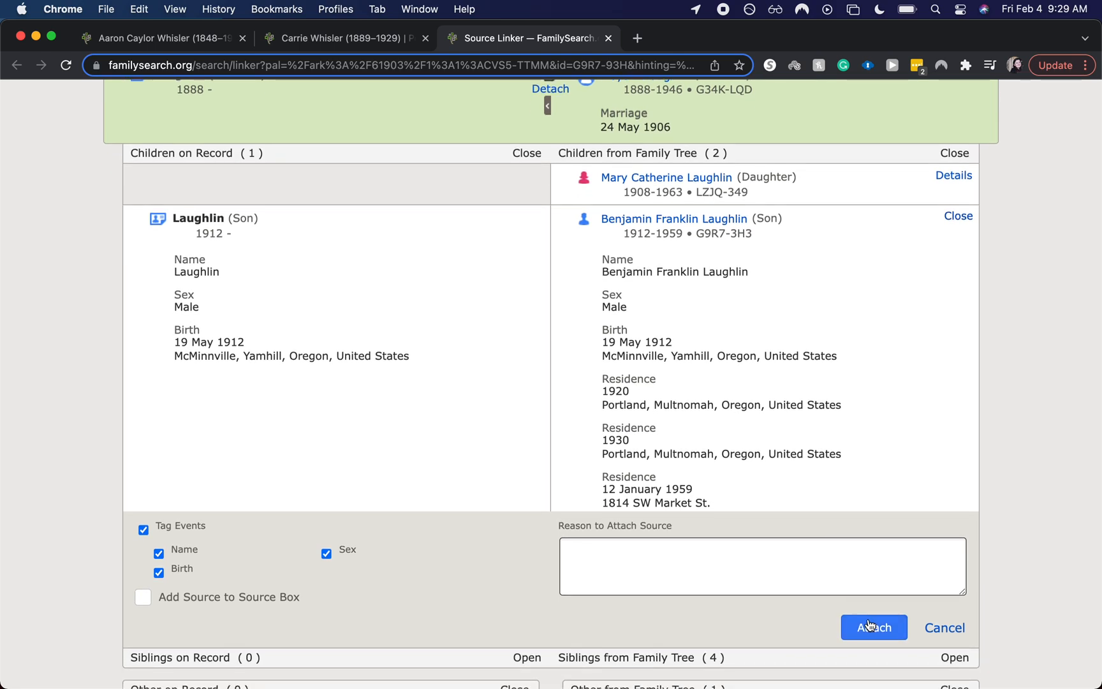
click(874, 627)
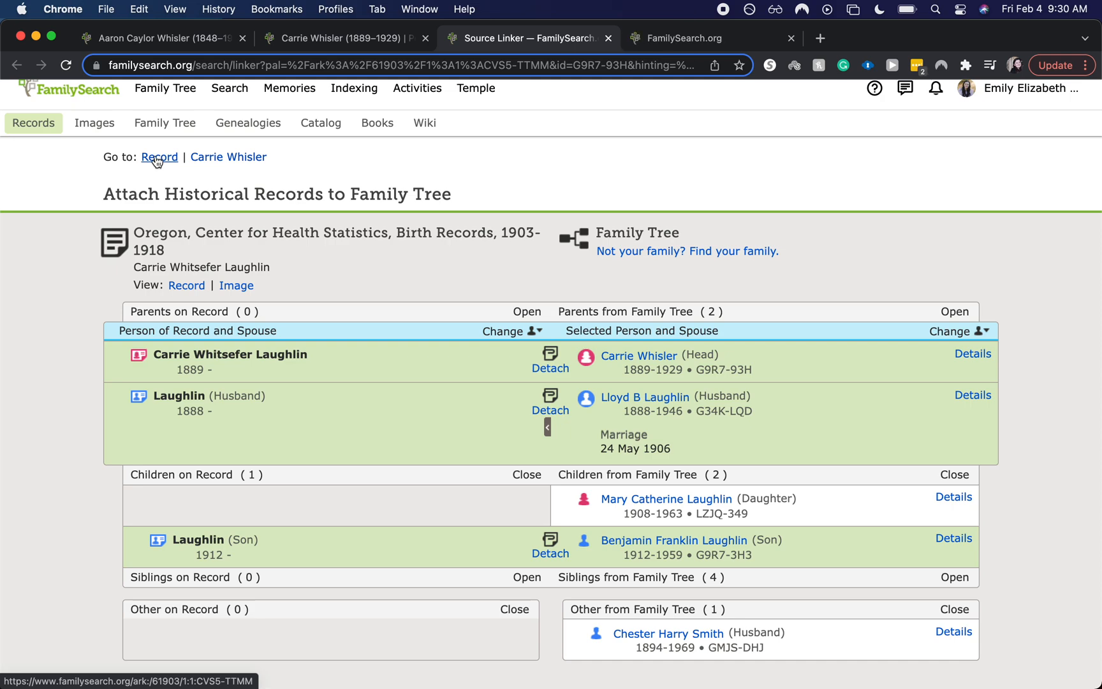
Step: View the 1912 Oregon birth certificate image and indexed details, then return to Carrie's page
click(159, 157)
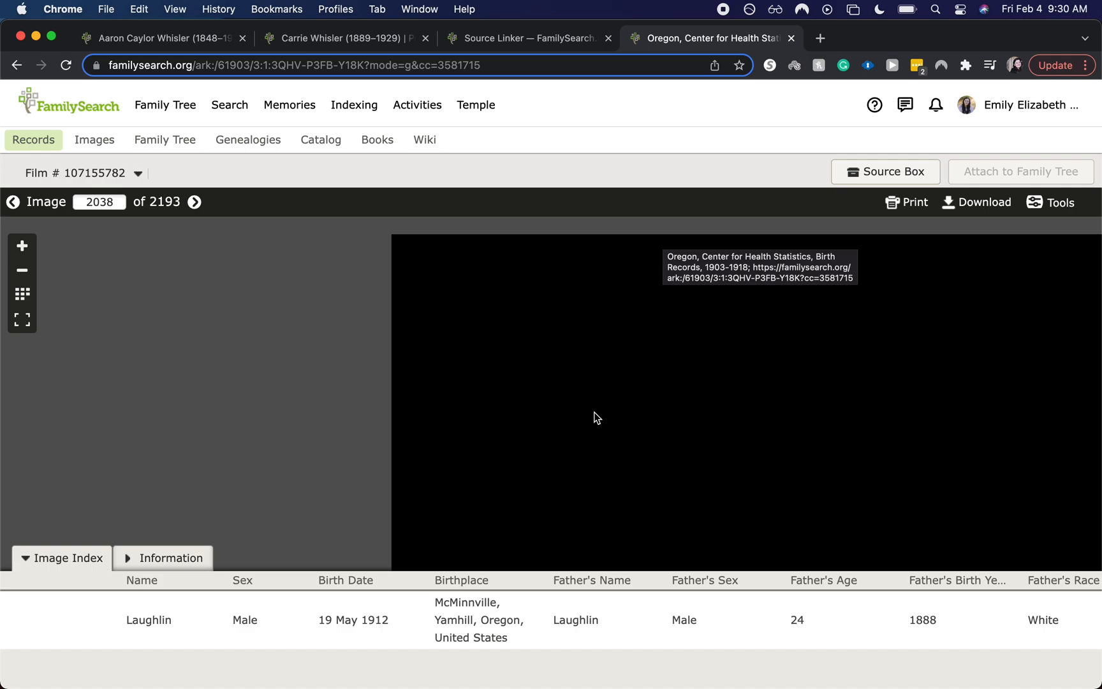
mouse_move(568, 666)
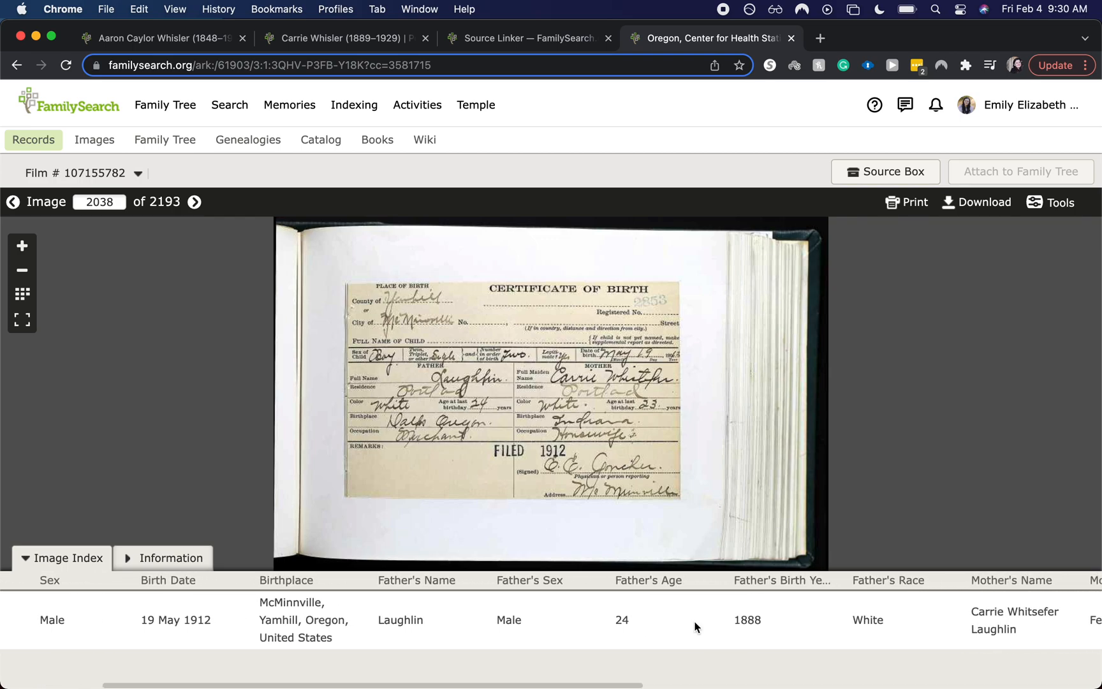
scroll(right, 3)
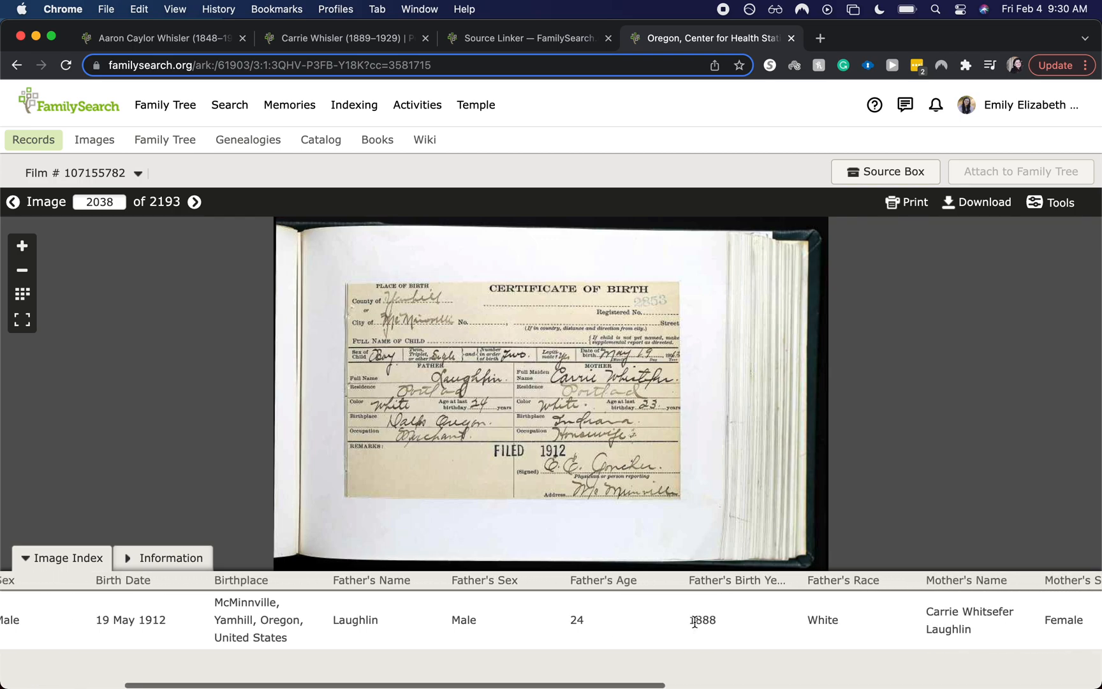
scroll(right, 3)
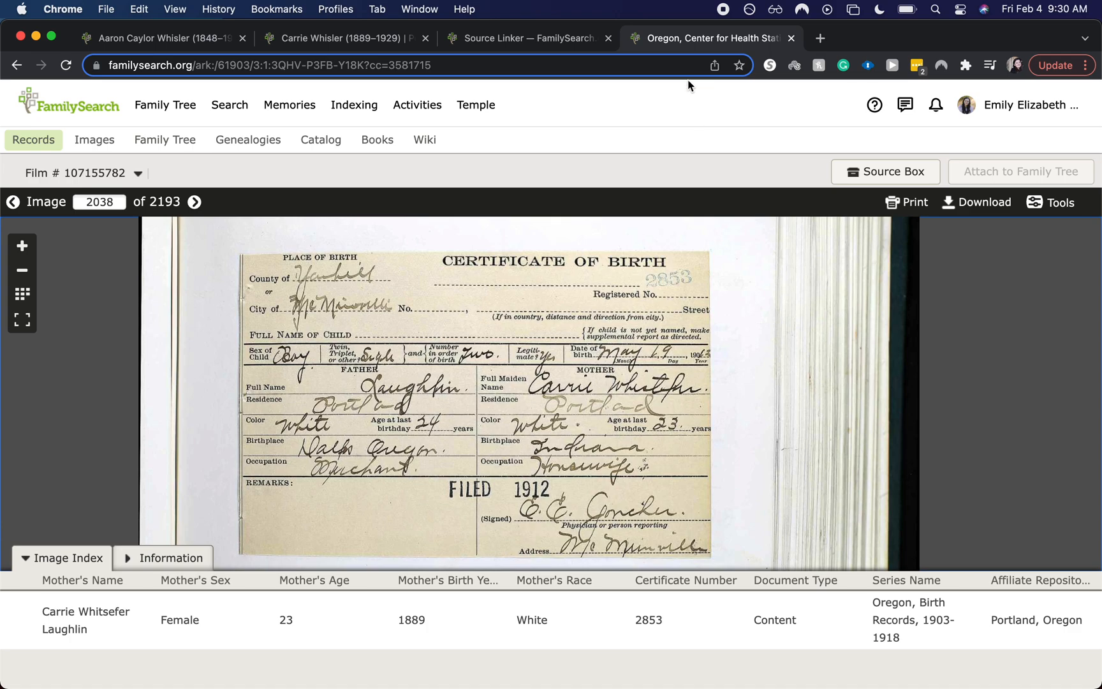
click(524, 38)
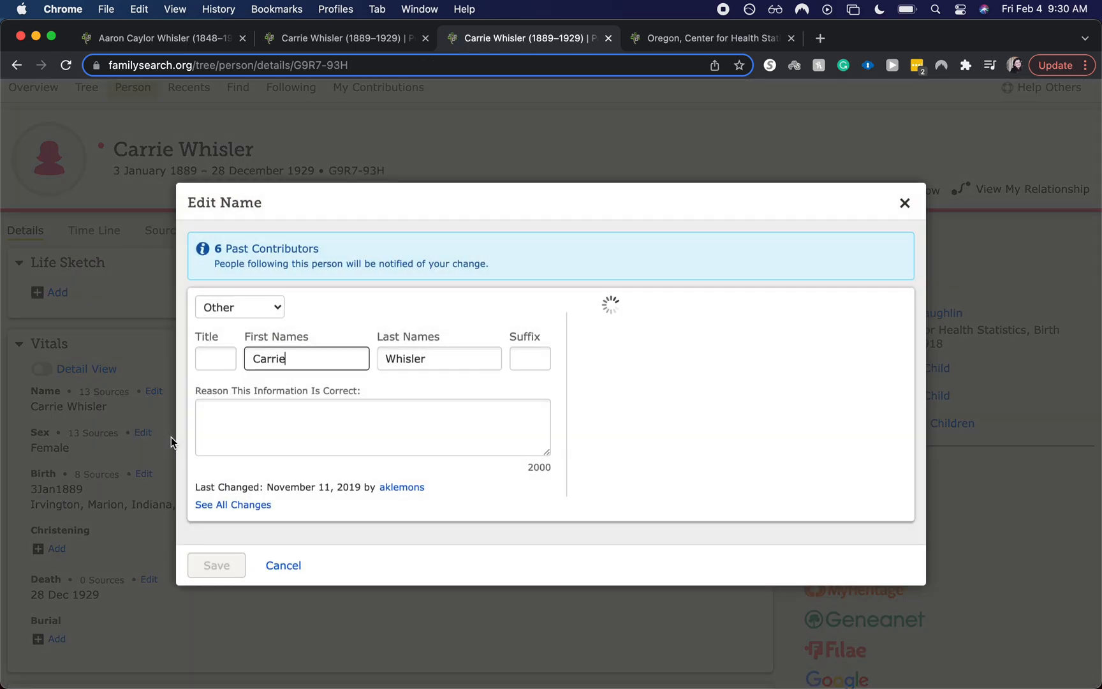
click(283, 565)
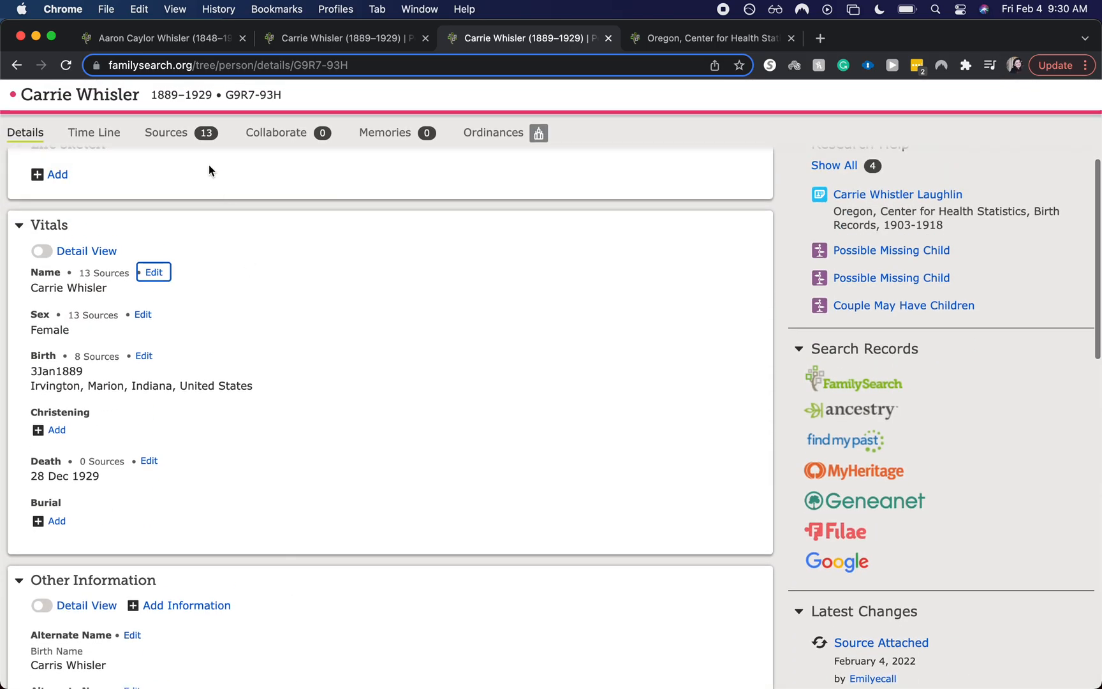
click(167, 133)
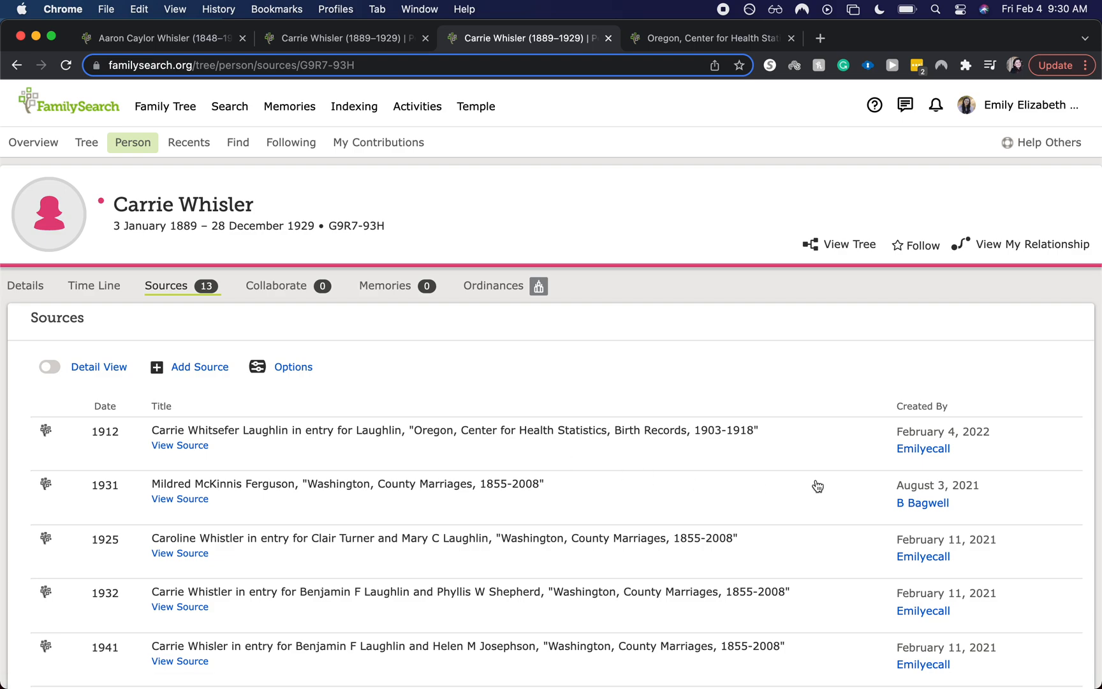
mouse_move(858, 425)
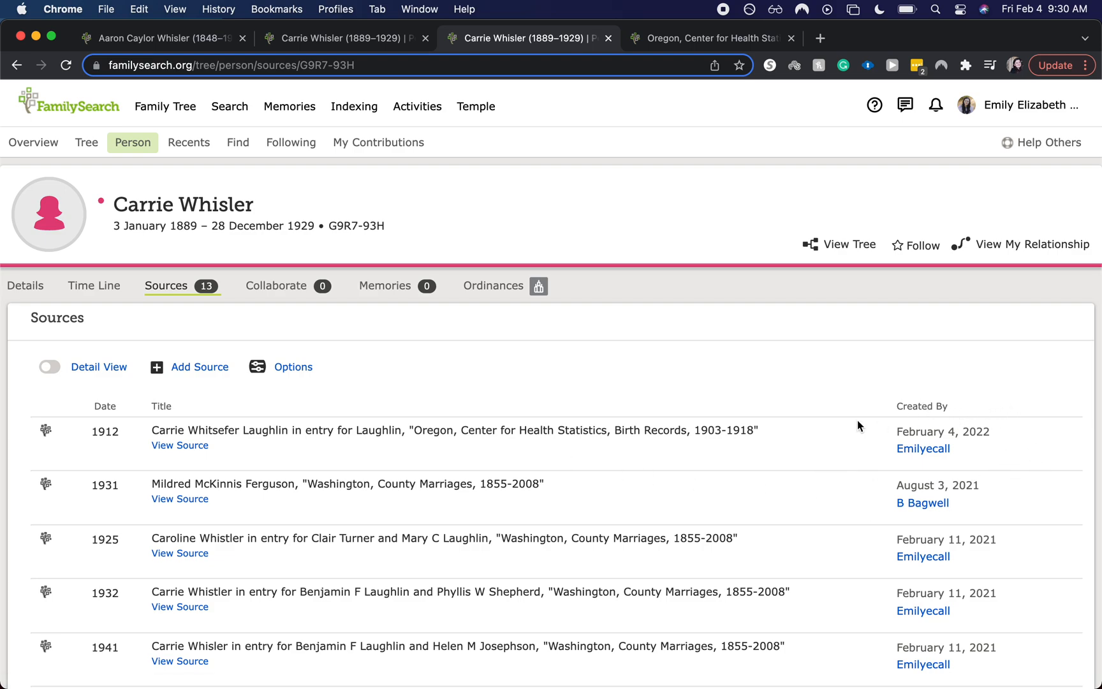
mouse_move(876, 460)
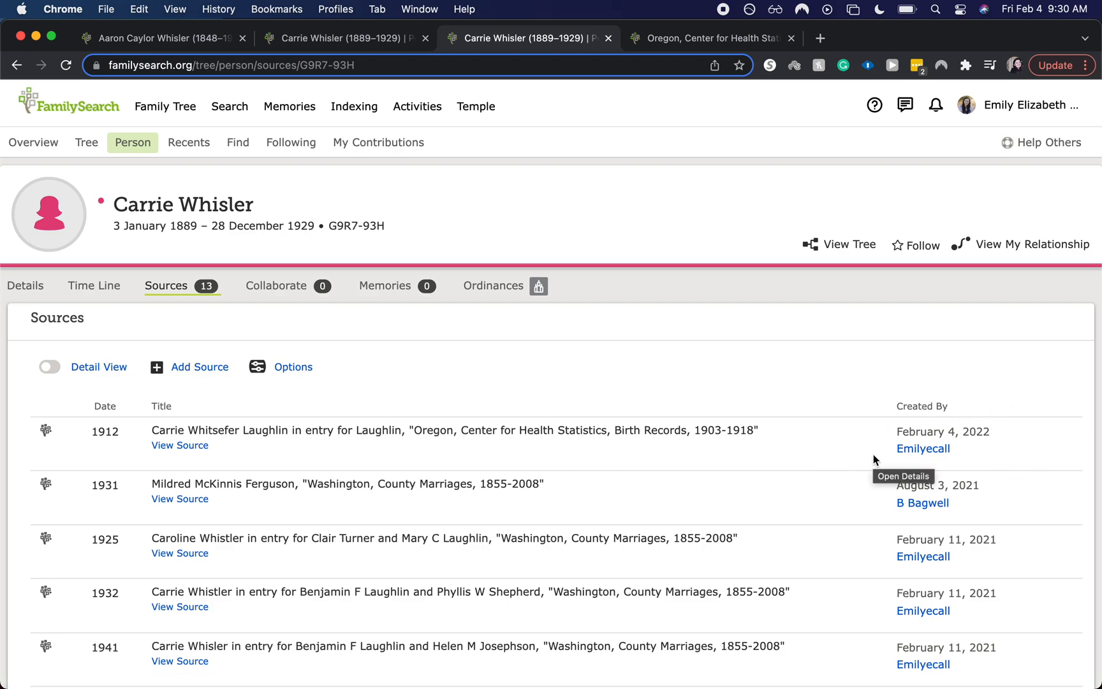
scroll(down, 3)
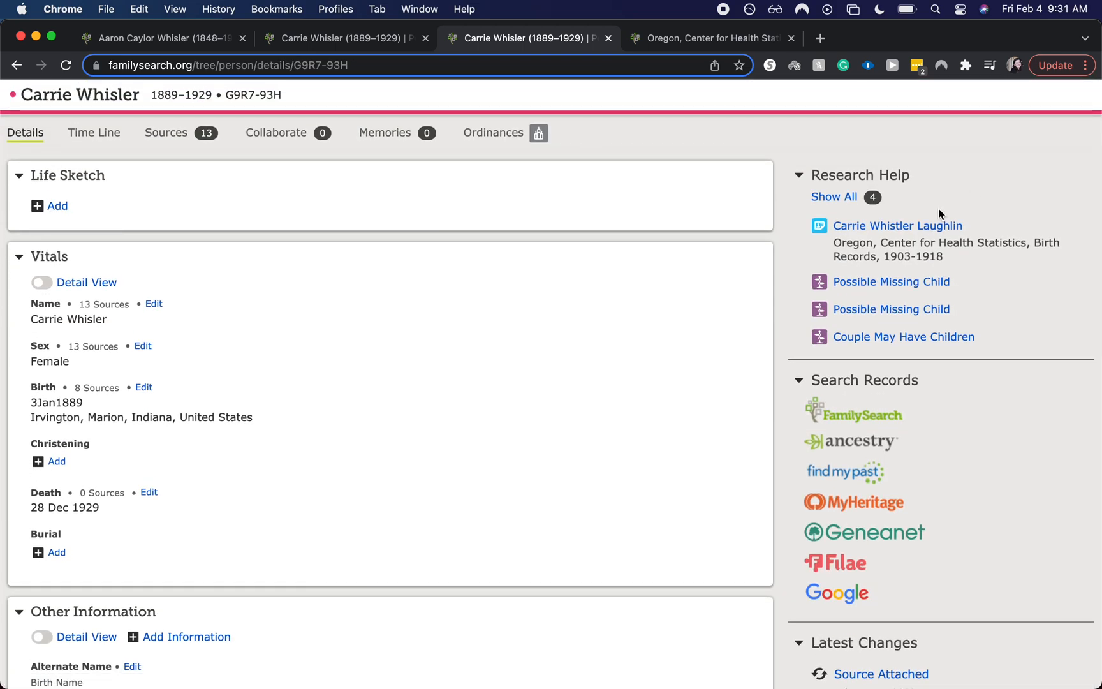
click(898, 226)
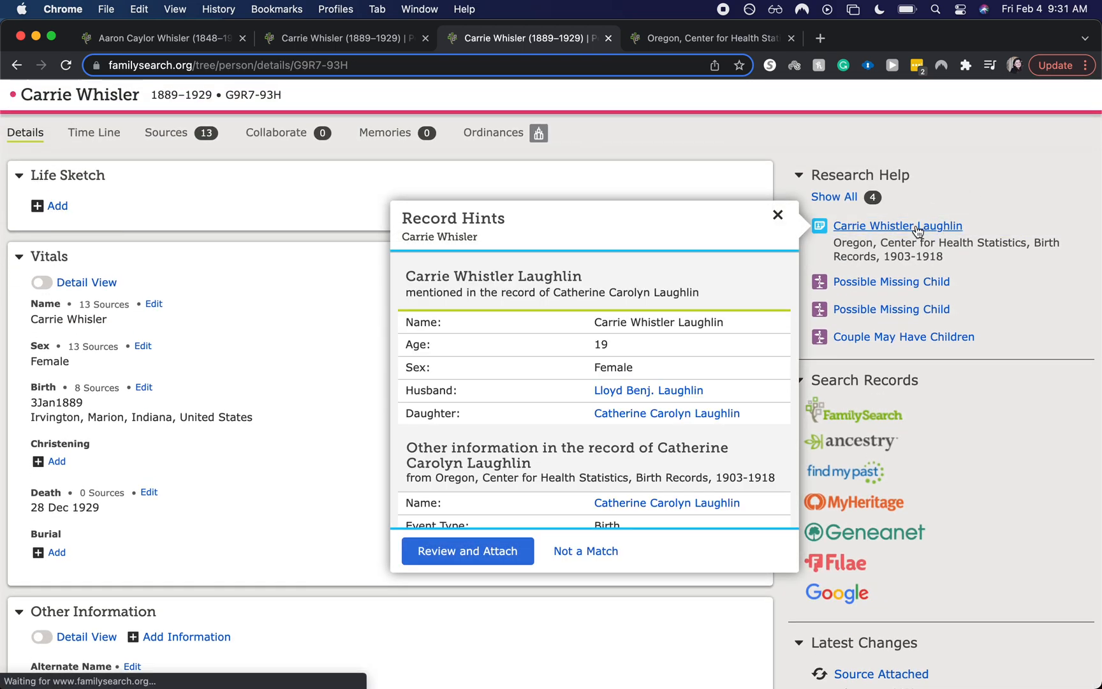
mouse_move(585, 551)
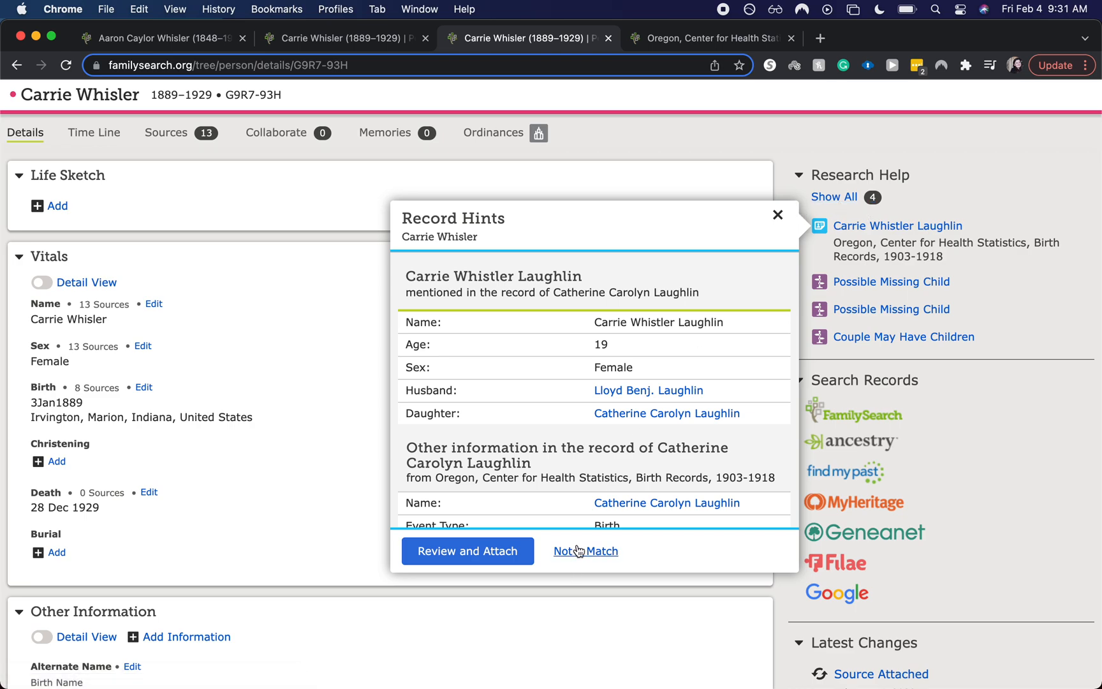
click(586, 551)
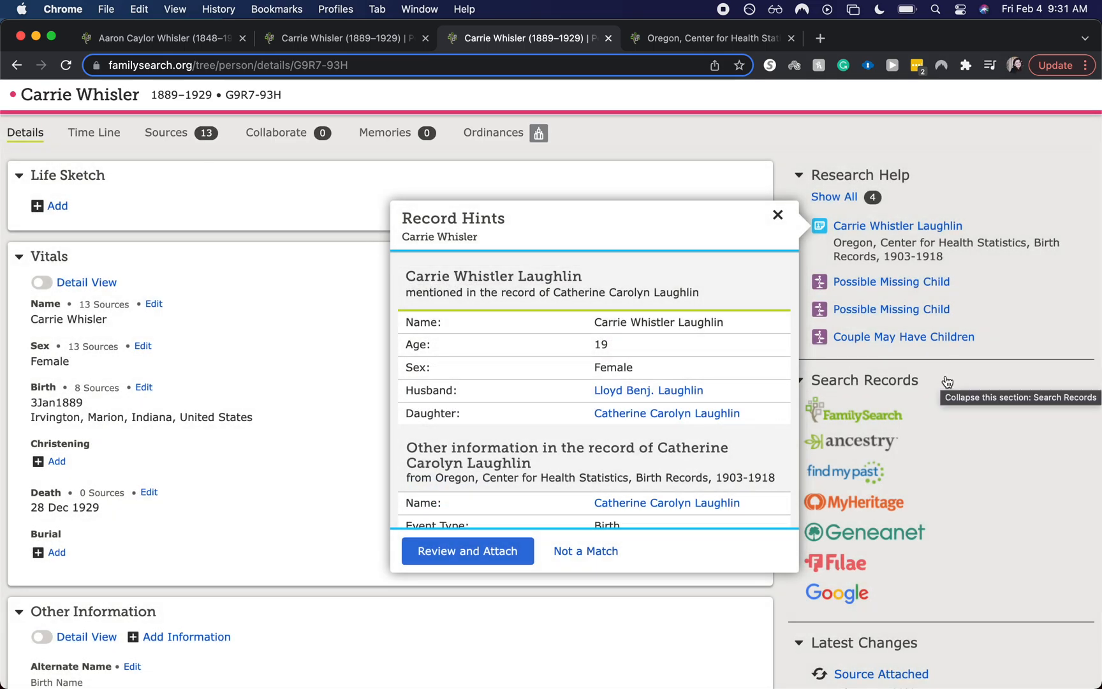
mouse_move(903, 336)
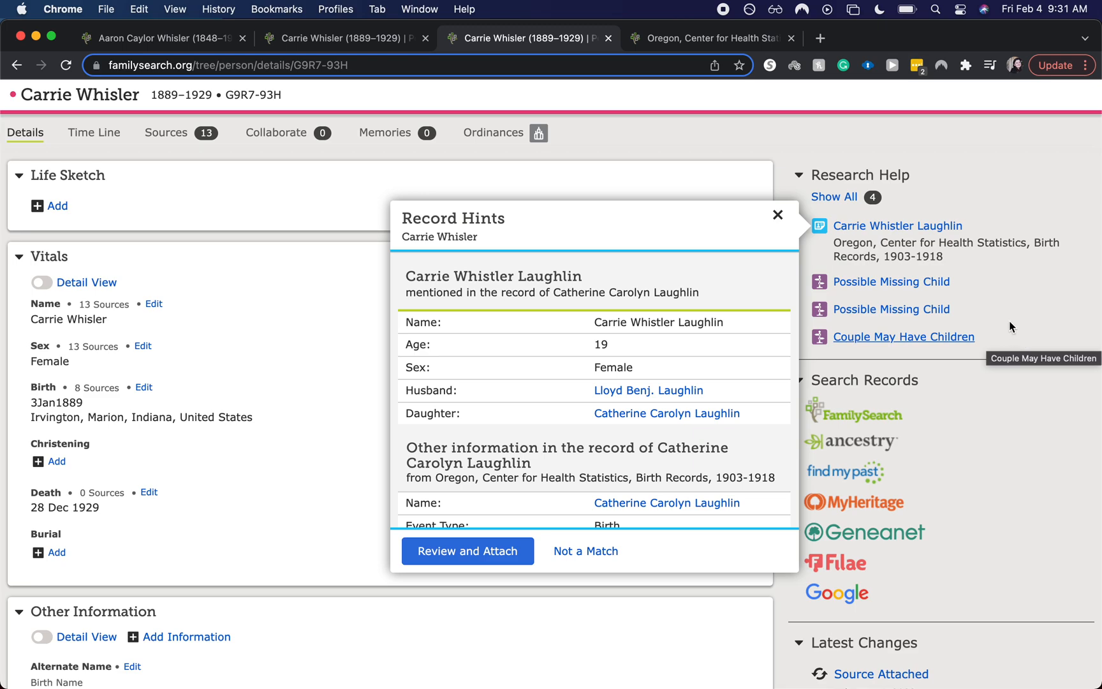
mouse_move(891, 281)
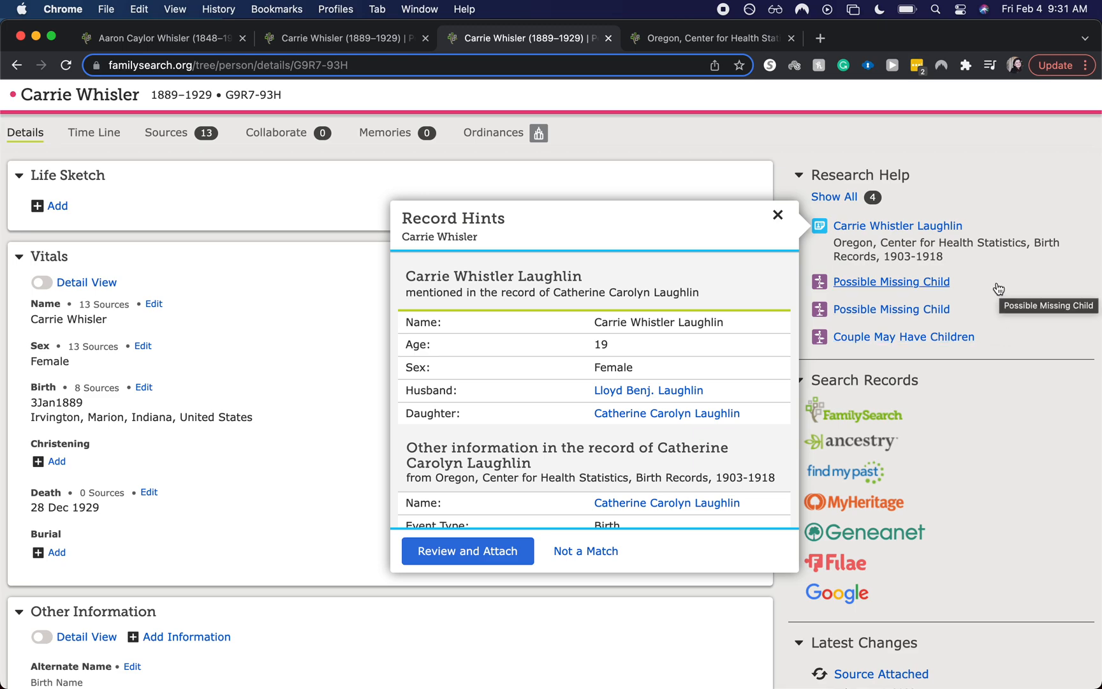